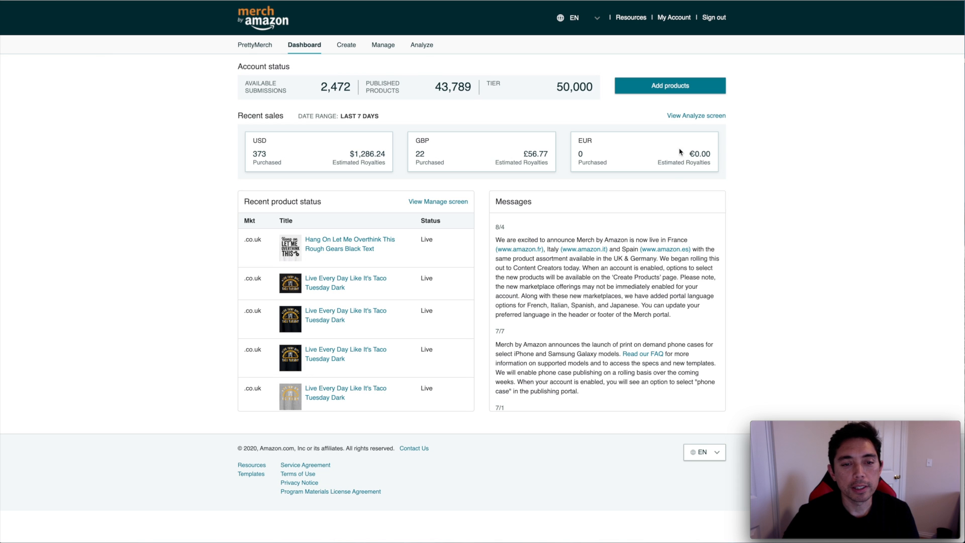
mouse_move(585, 287)
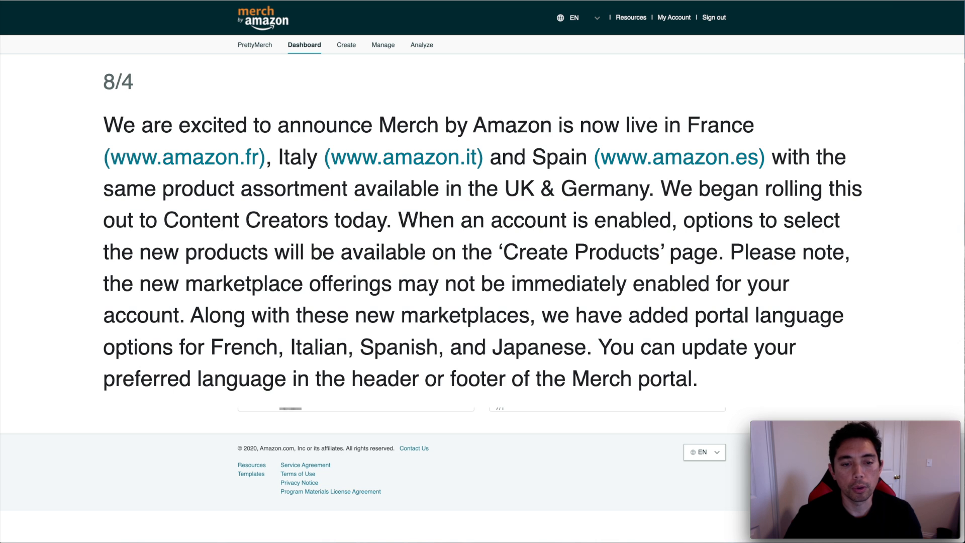
Bring up the portal language choices to see the available languages
click(303, 44)
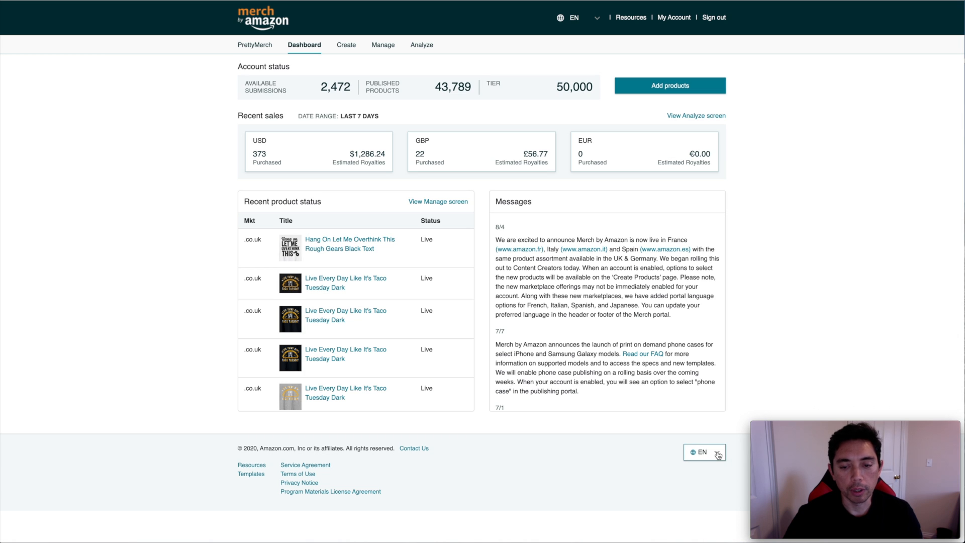
click(705, 452)
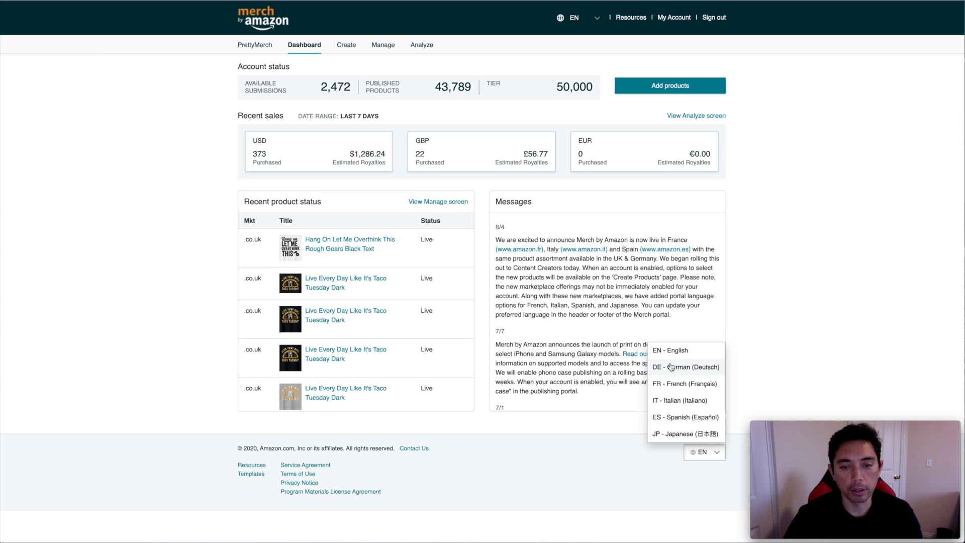
mouse_move(672, 420)
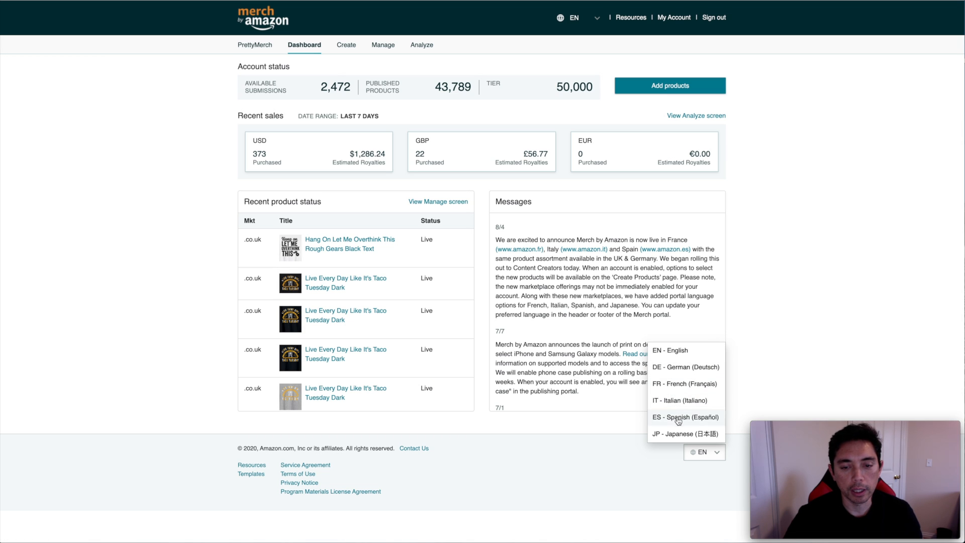
mouse_move(705, 458)
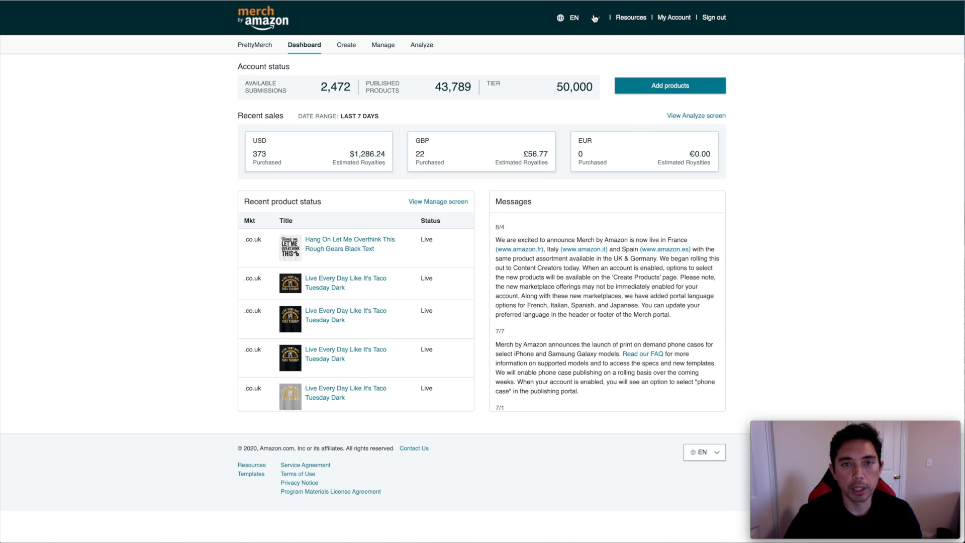
click(574, 18)
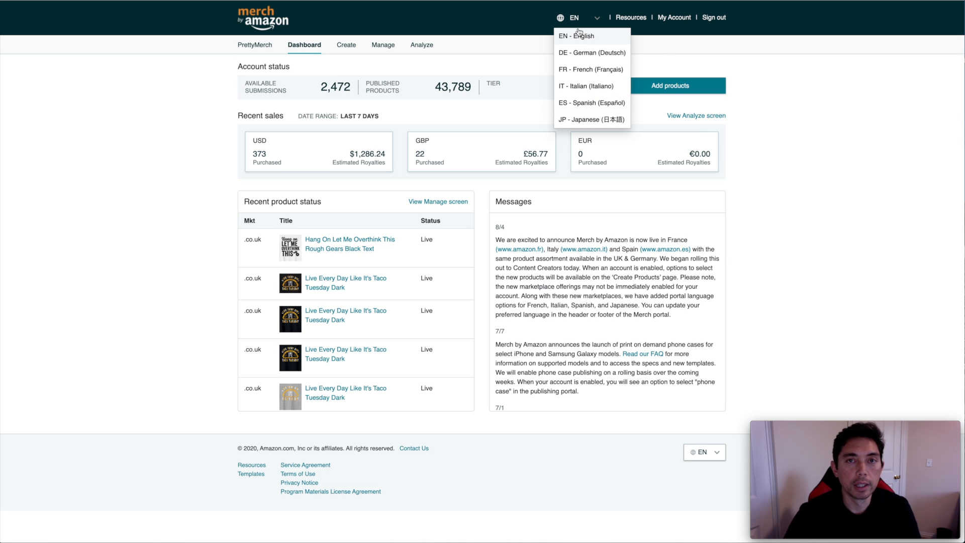
mouse_move(679, 54)
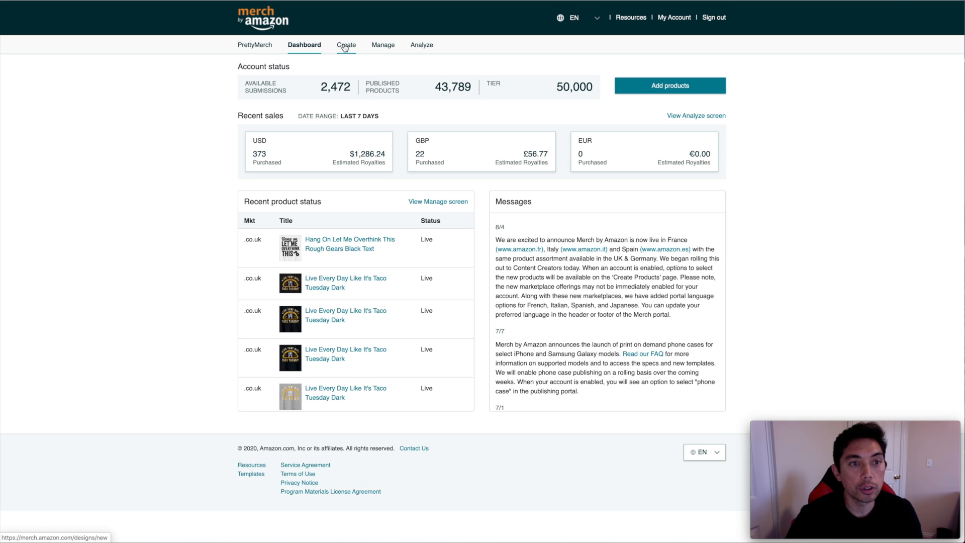
Go to the Create products page and scroll through the product grid to Product details
click(345, 45)
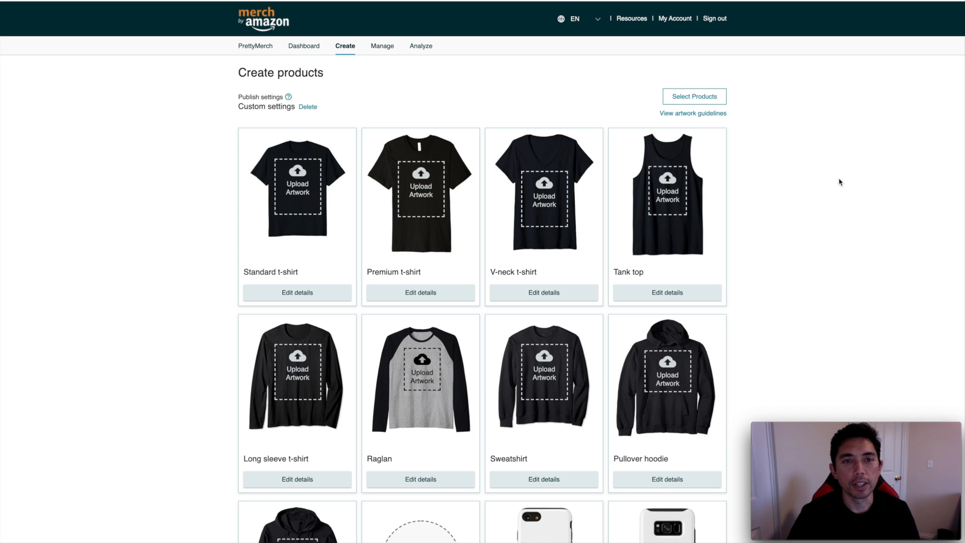
mouse_move(350, 80)
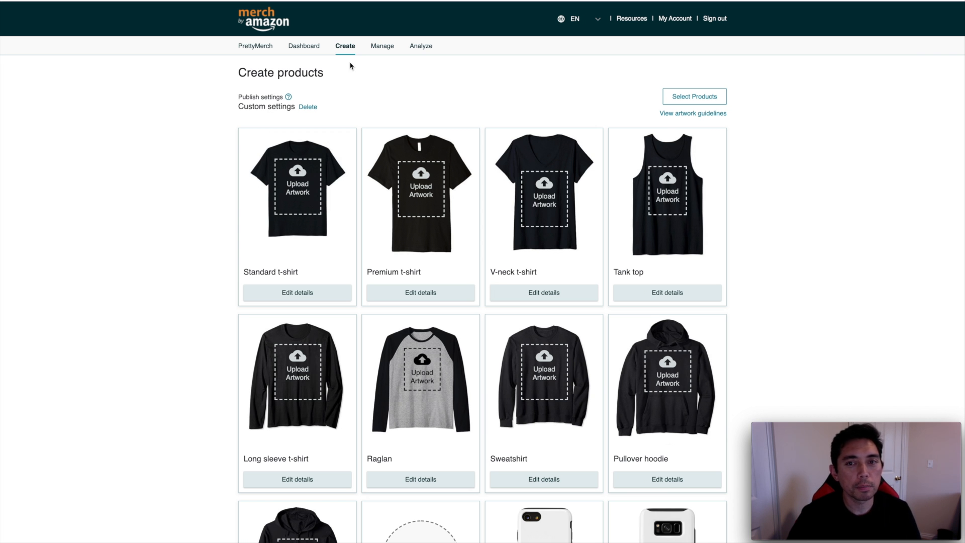
scroll(down, 3)
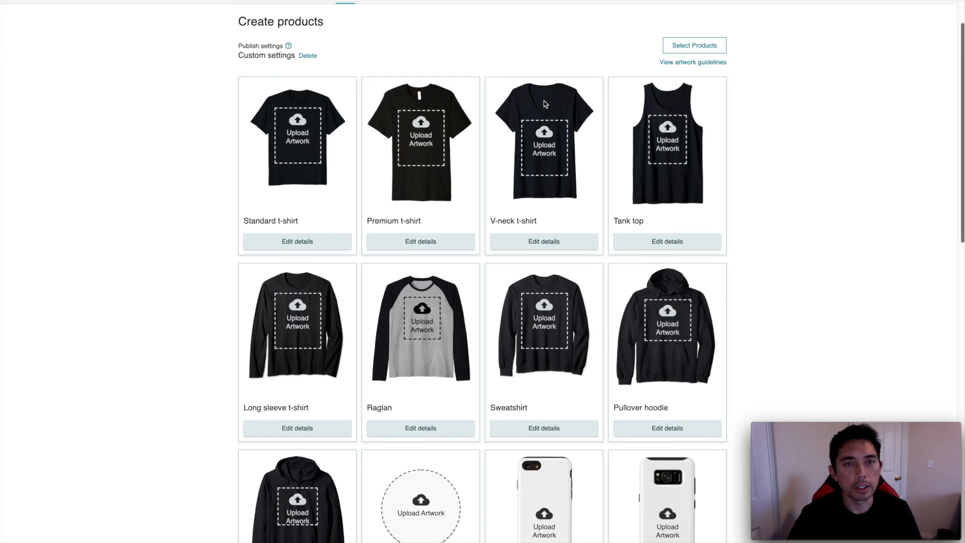
scroll(down, 3)
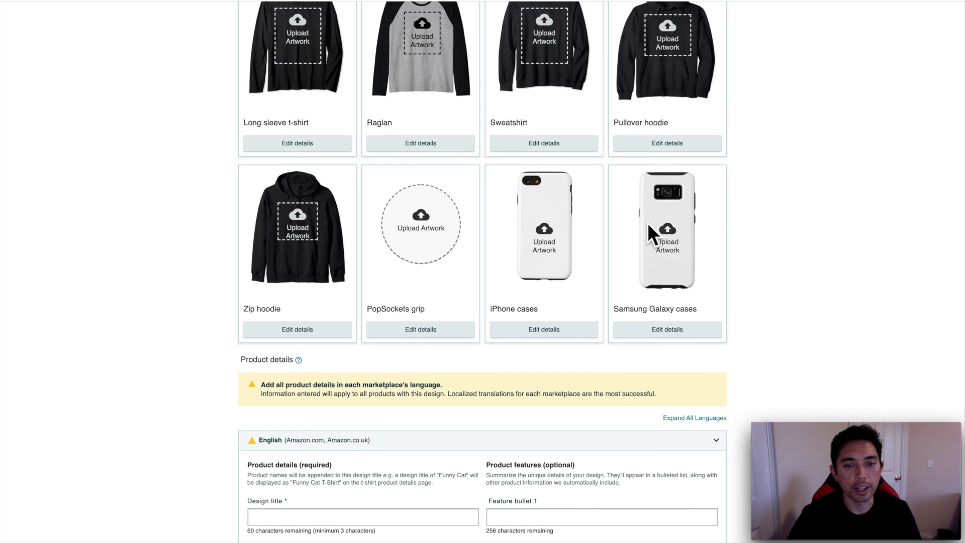
scroll(down, 3)
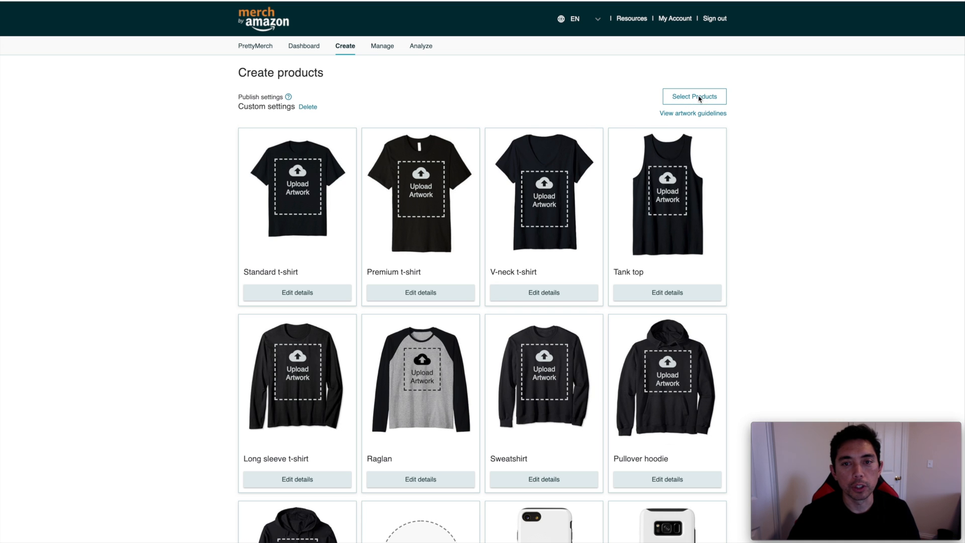
click(694, 97)
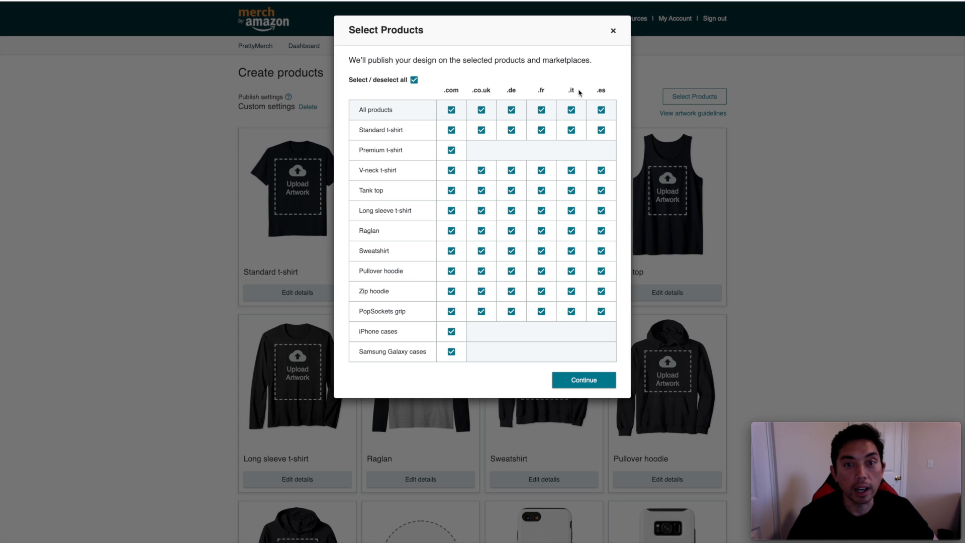
mouse_move(542, 87)
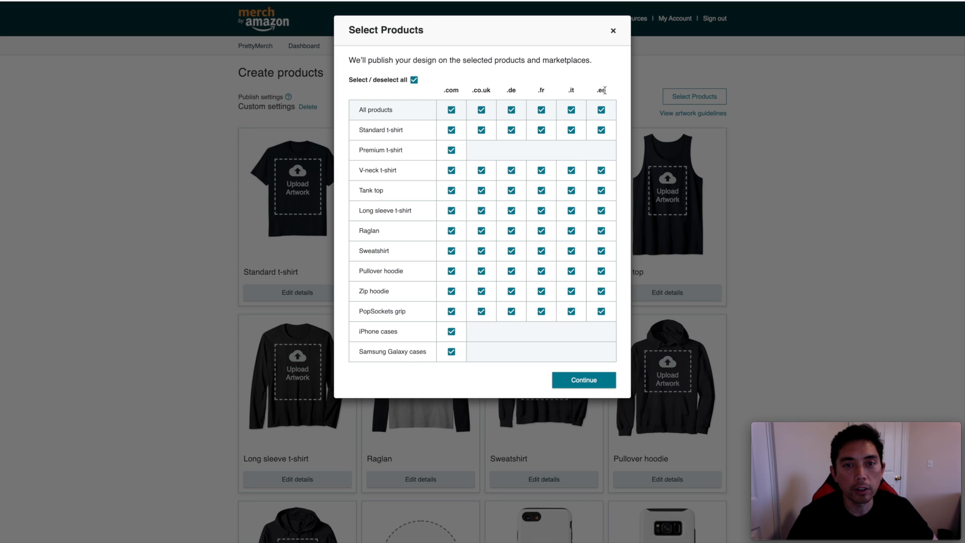
mouse_move(471, 152)
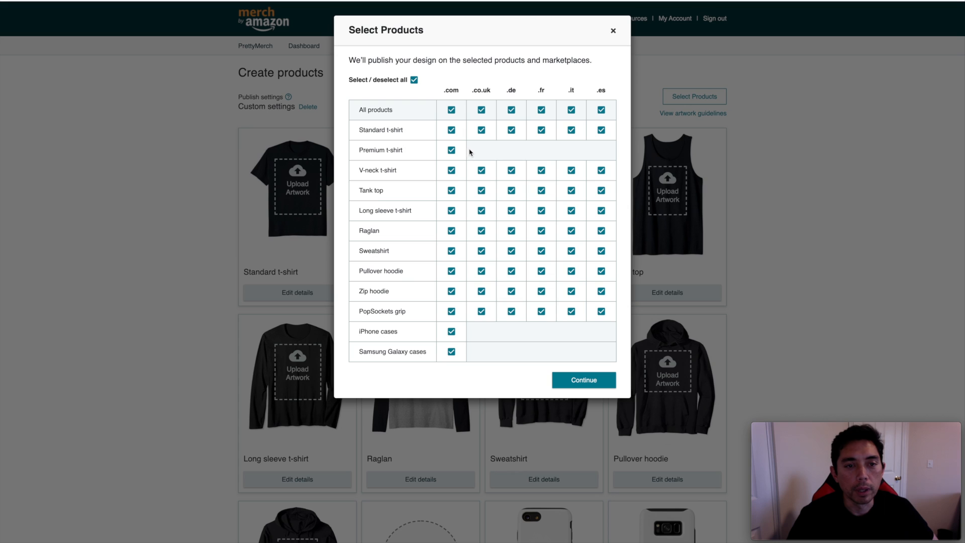
mouse_move(525, 152)
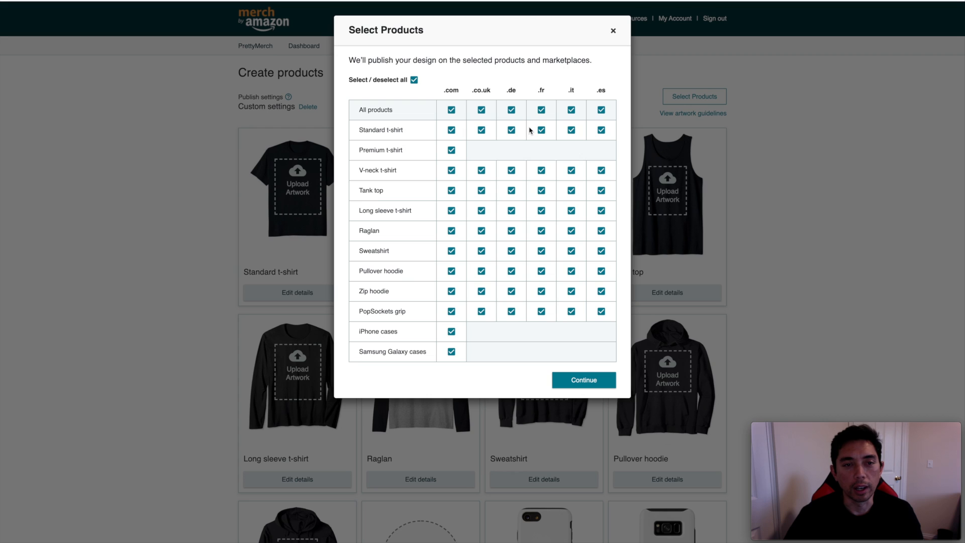
mouse_move(503, 135)
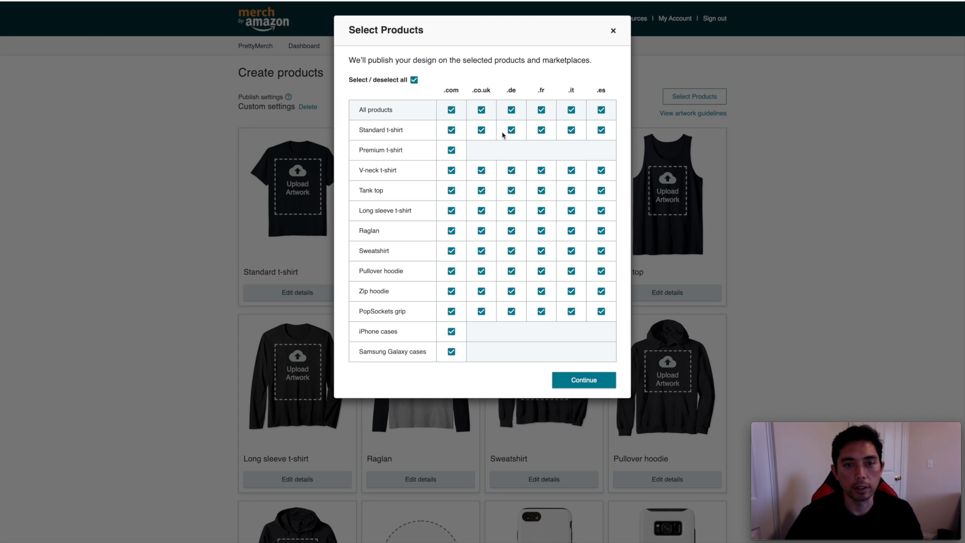
mouse_move(594, 157)
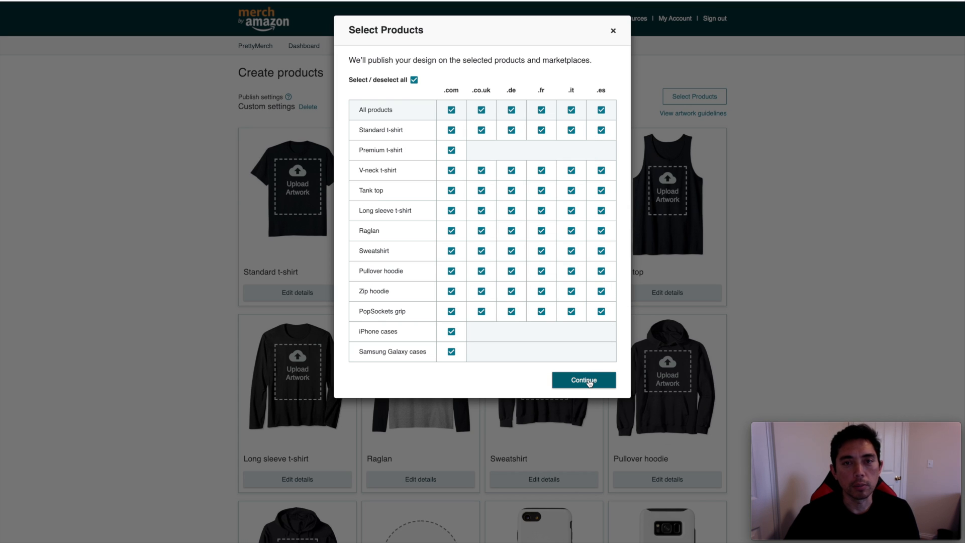
click(588, 380)
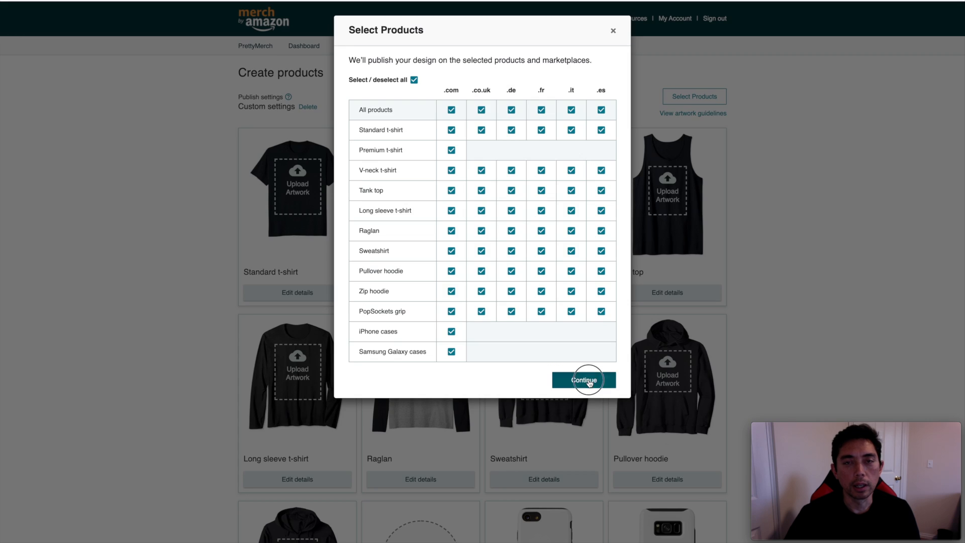
click(584, 379)
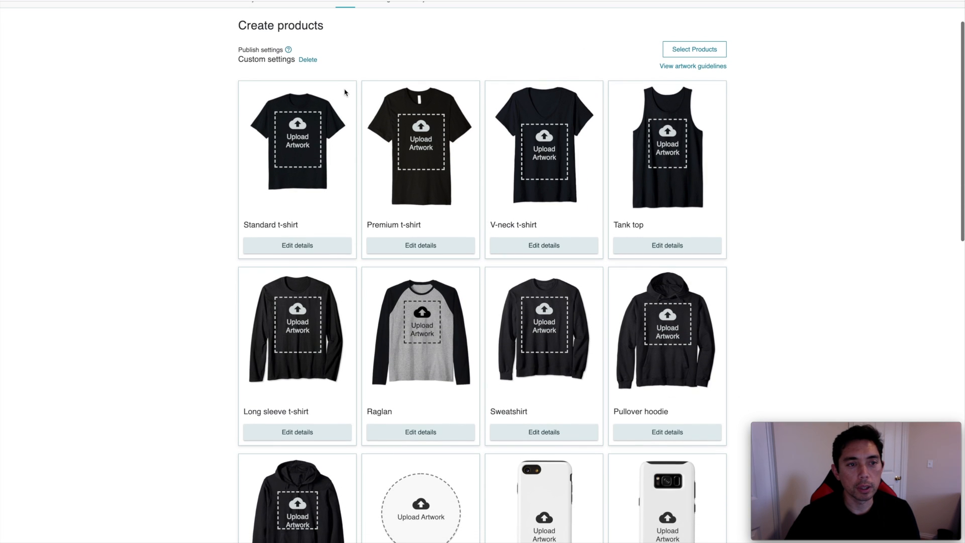
mouse_move(302, 253)
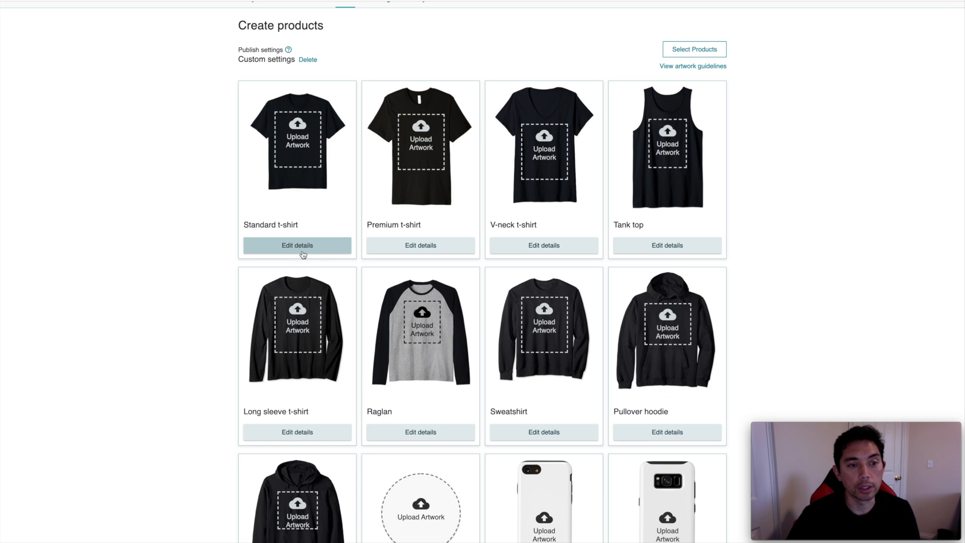
Expand the Standard t-shirt's details and scroll to its six-marketplace list price table
click(298, 244)
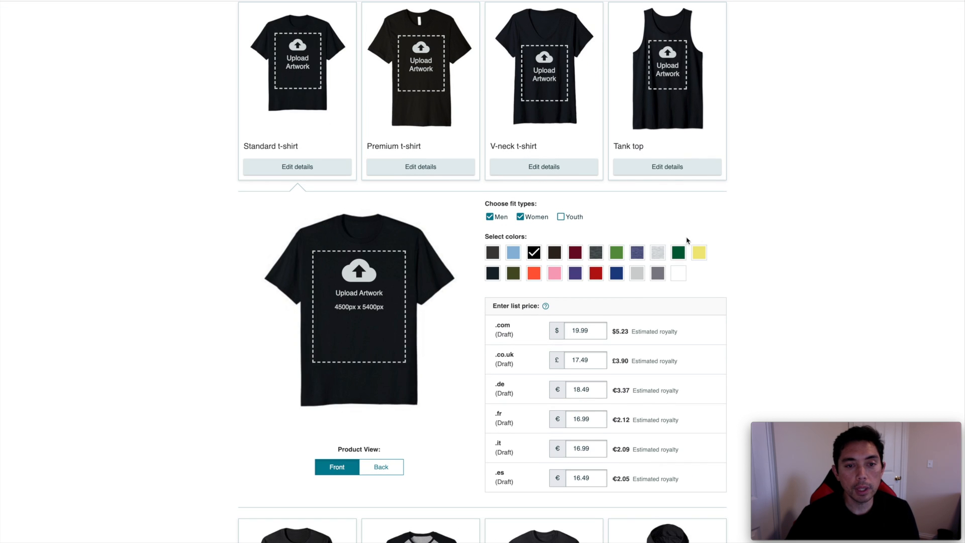
scroll(down, 3)
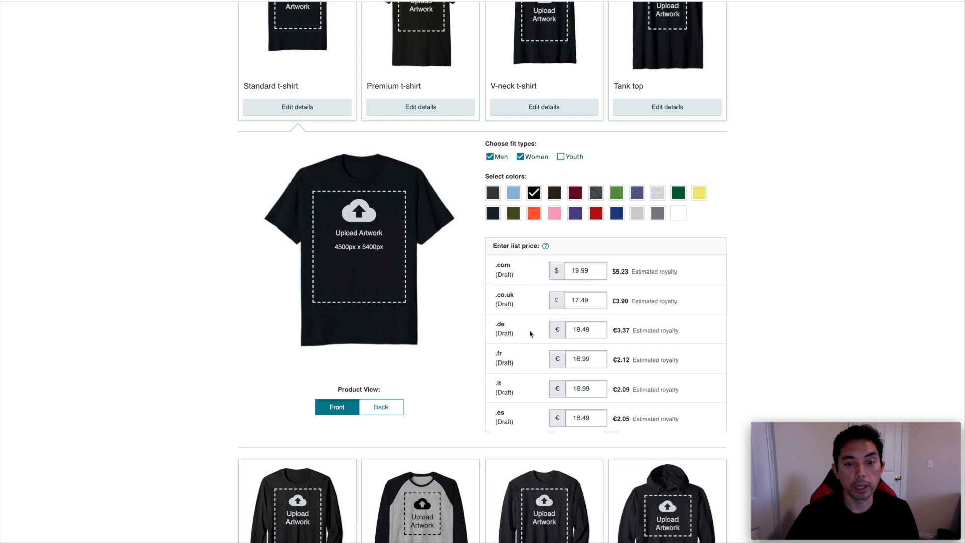
mouse_move(520, 385)
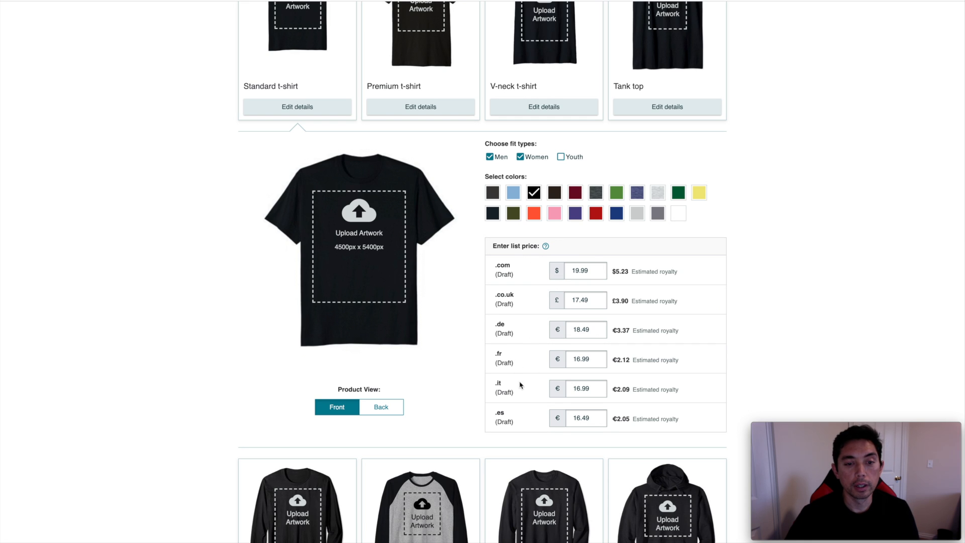
mouse_move(526, 379)
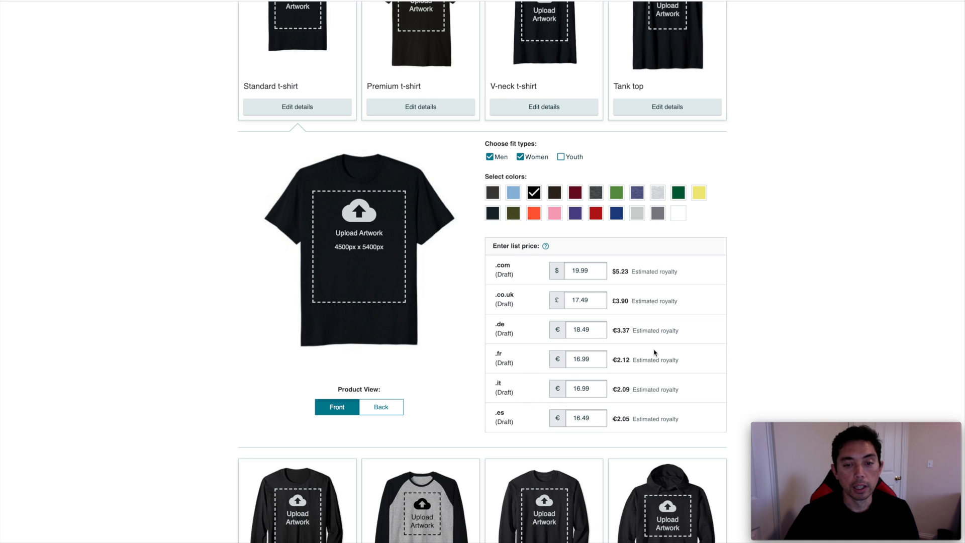
scroll(down, 3)
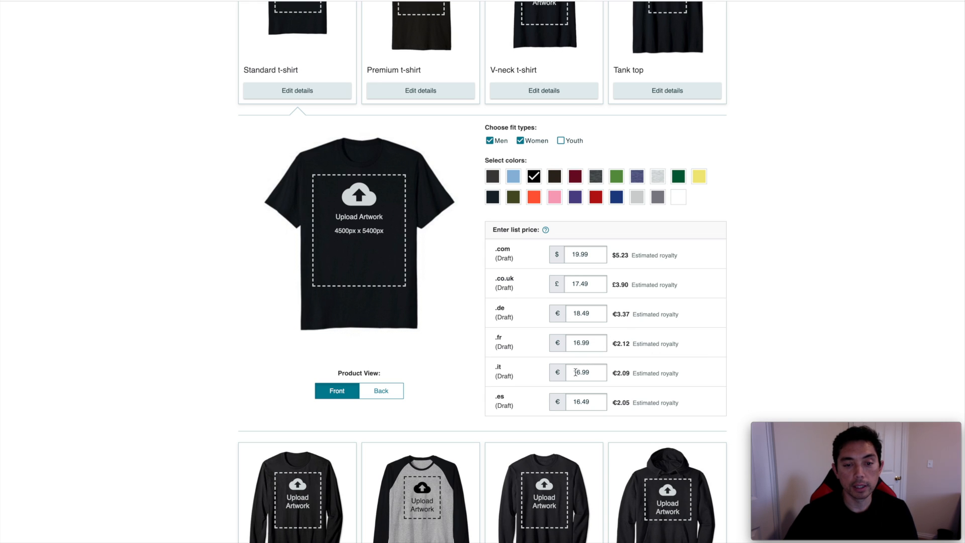
mouse_move(586, 402)
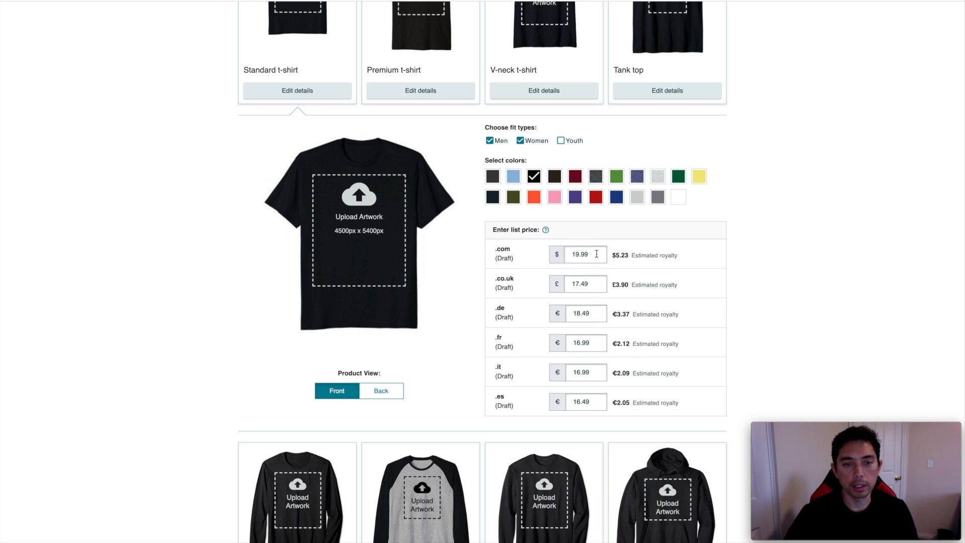
mouse_move(643, 363)
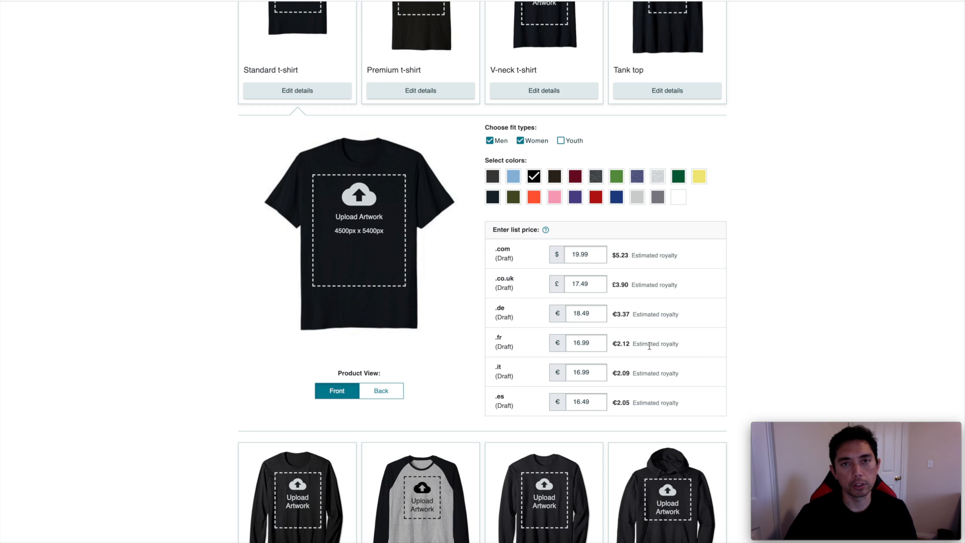
mouse_move(639, 340)
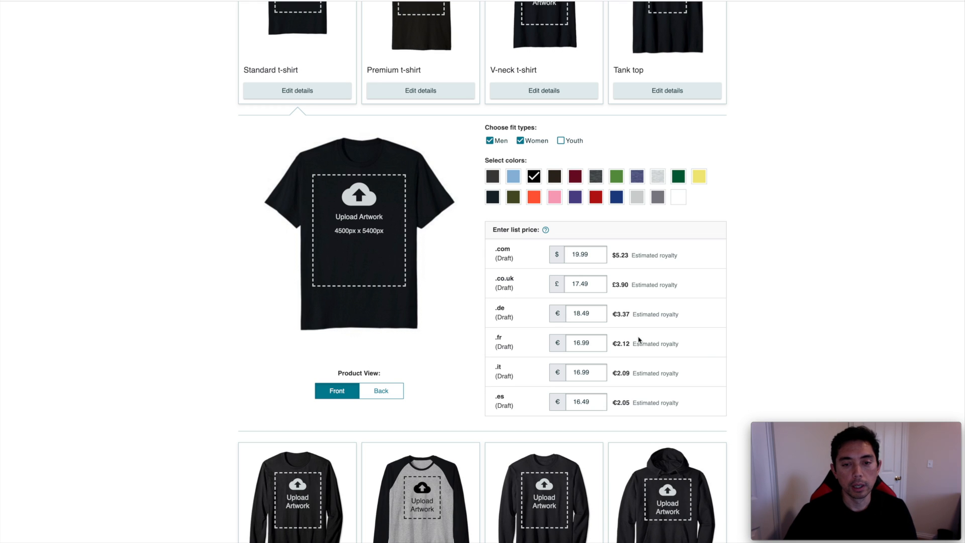
mouse_move(620, 322)
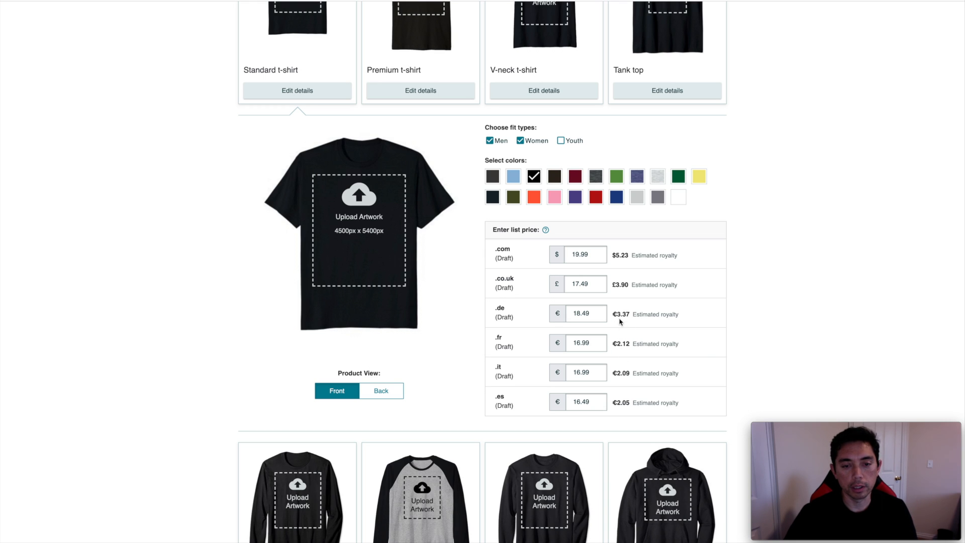
mouse_move(632, 344)
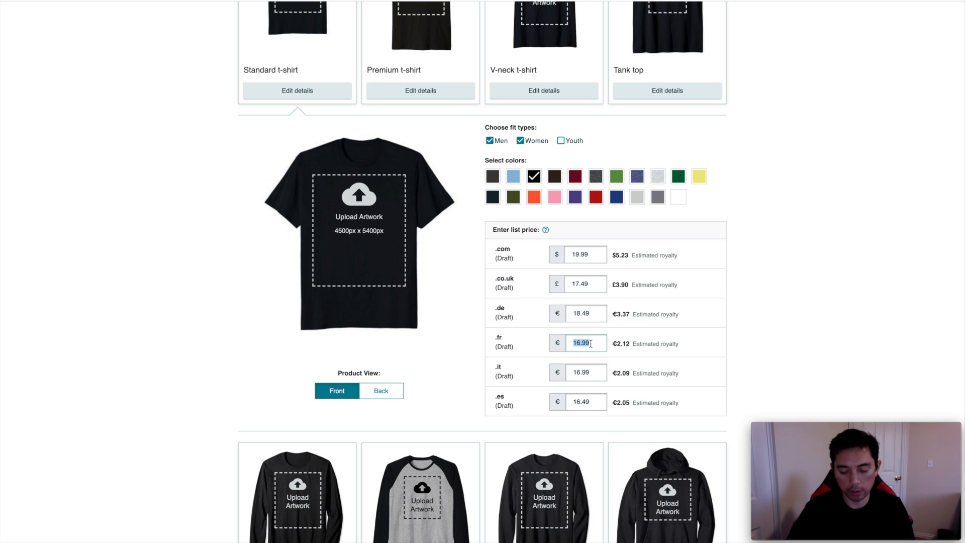
Change the Standard t-shirt's .fr and .it prices to 13.75 and .es to 13.31
text(13)
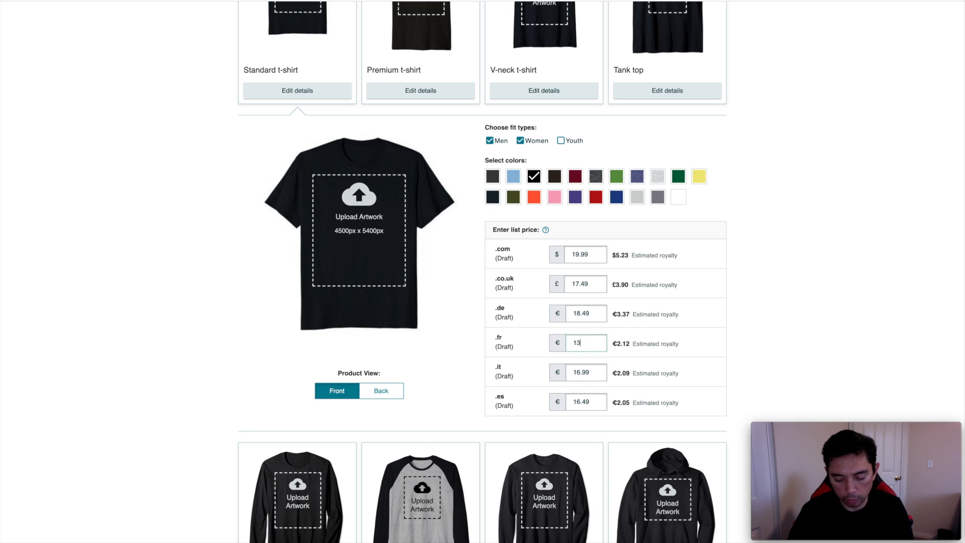
text(13.75)
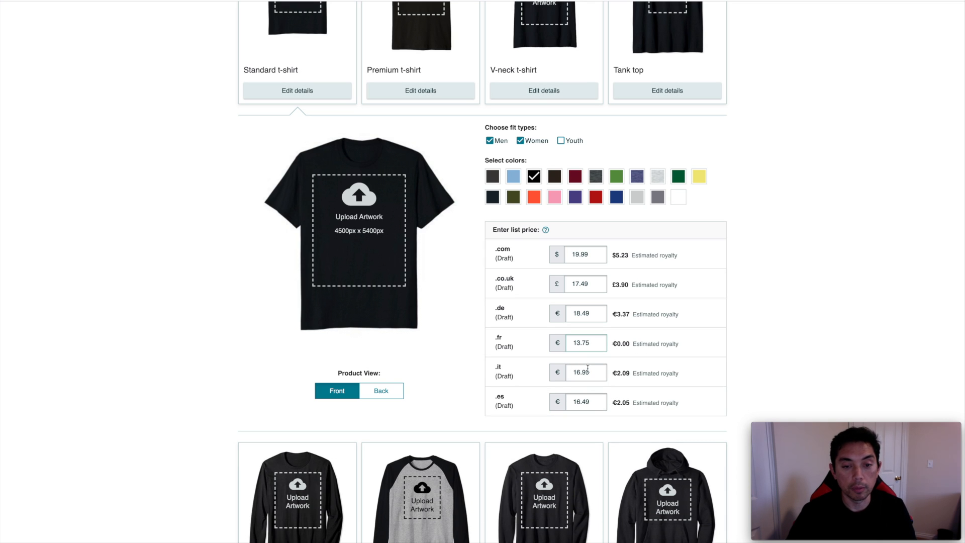
double_click(586, 373)
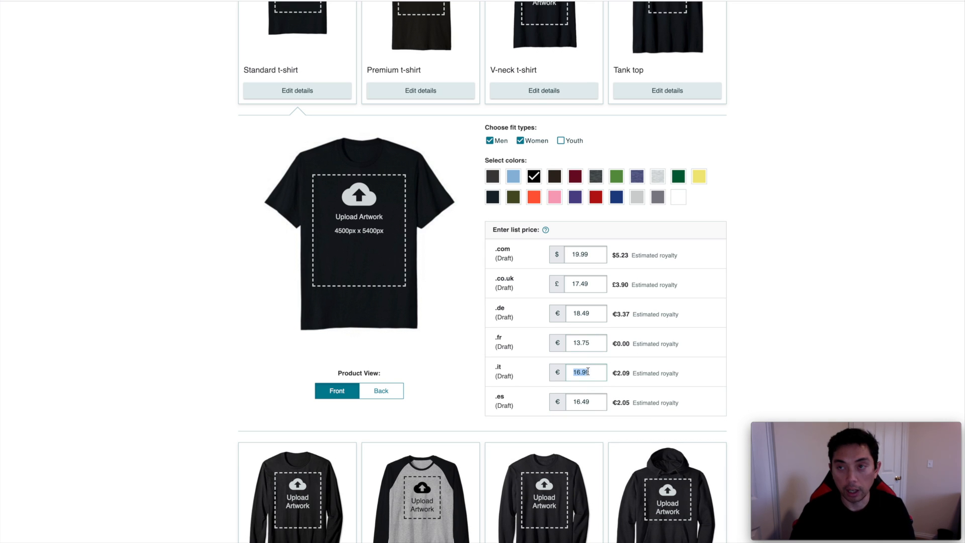
text(1)
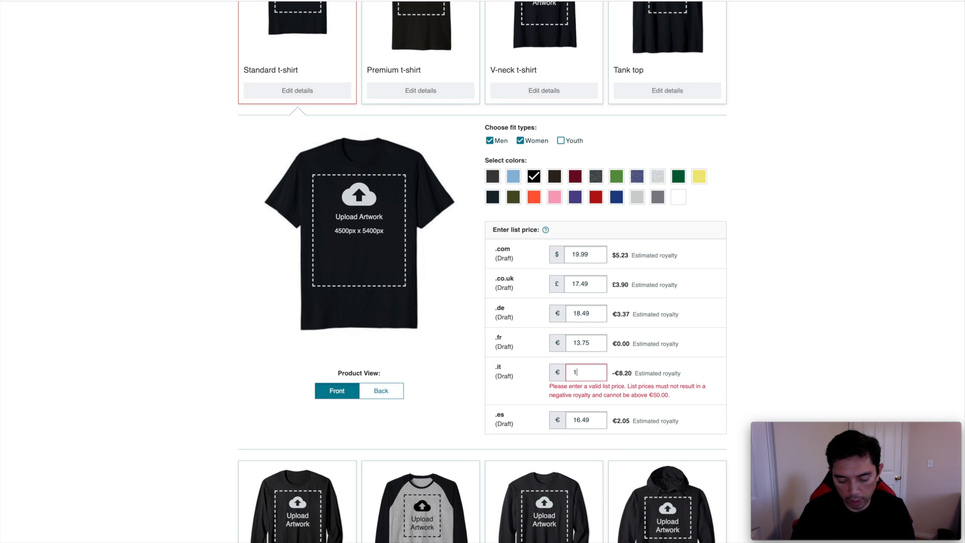
text(13.75)
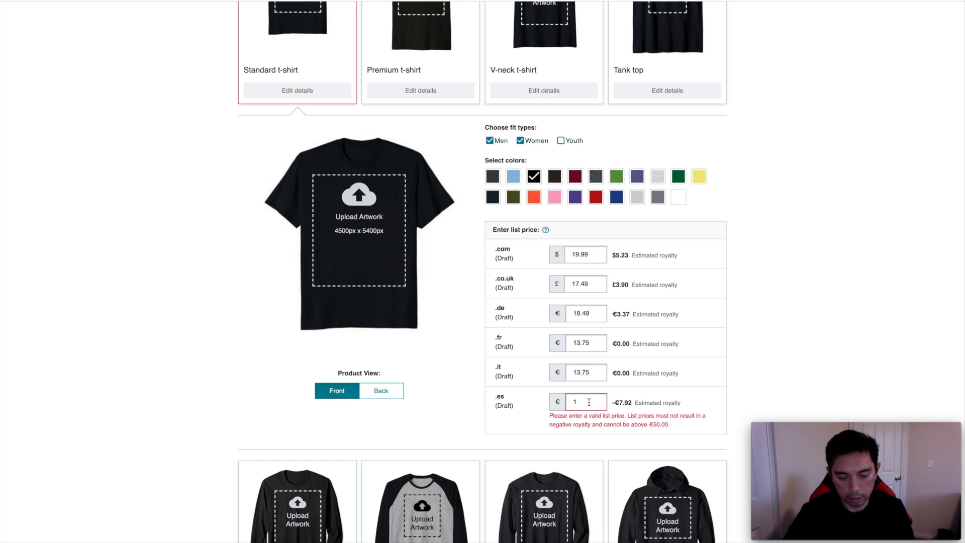
text(13.31)
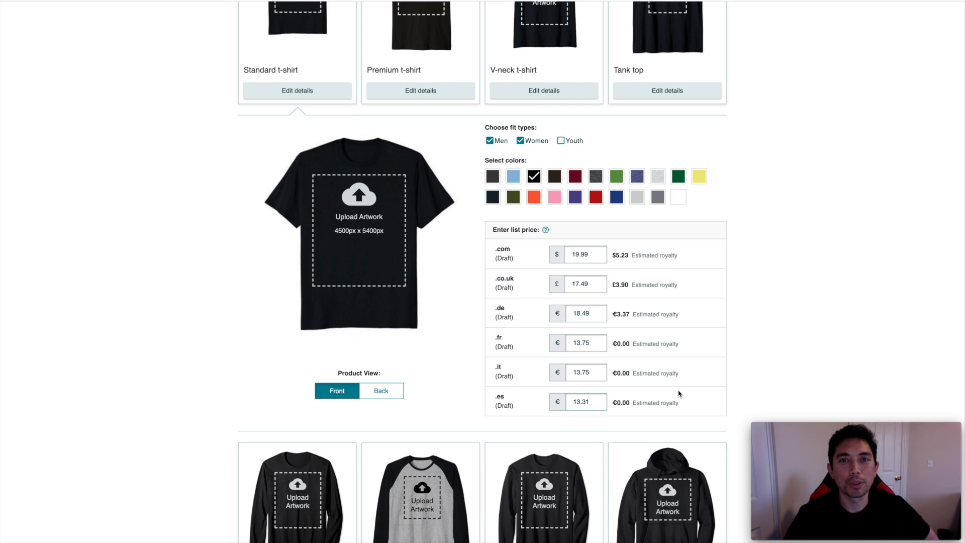
click(584, 402)
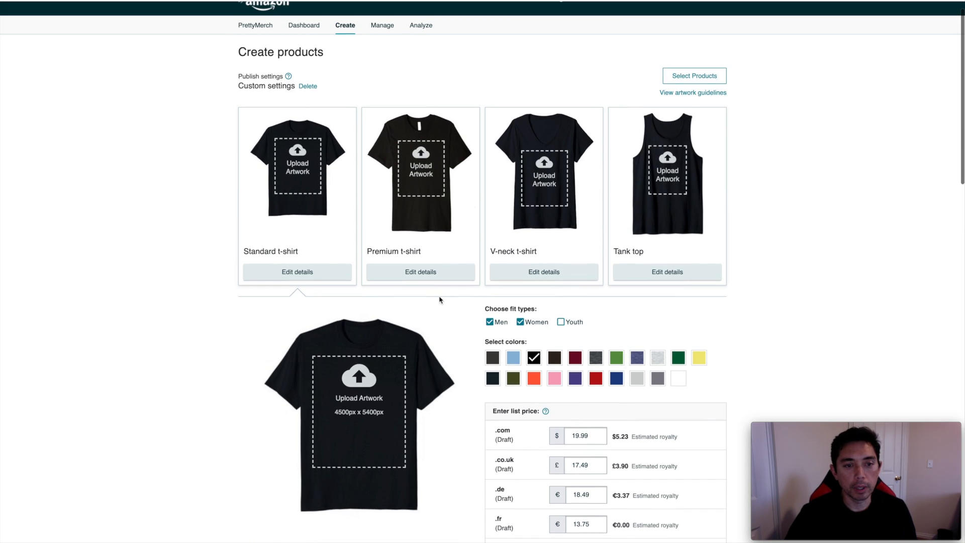
Expand the Premium and V-neck t-shirt details and scroll to the V-neck price table
click(420, 272)
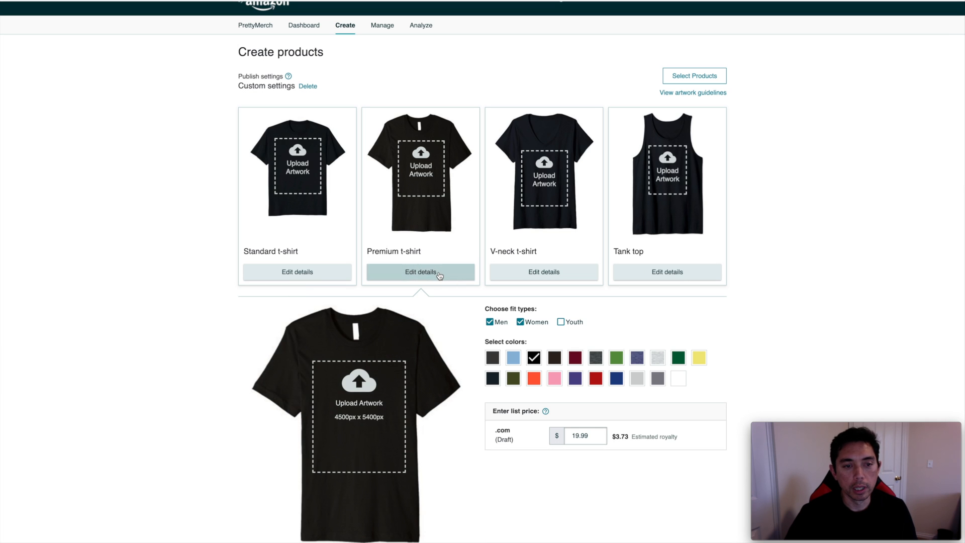
mouse_move(559, 464)
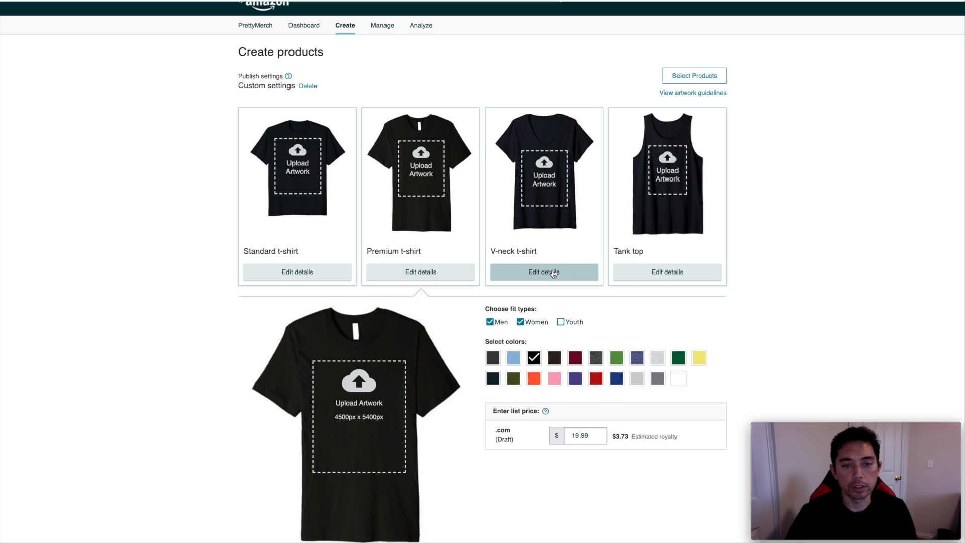
click(544, 272)
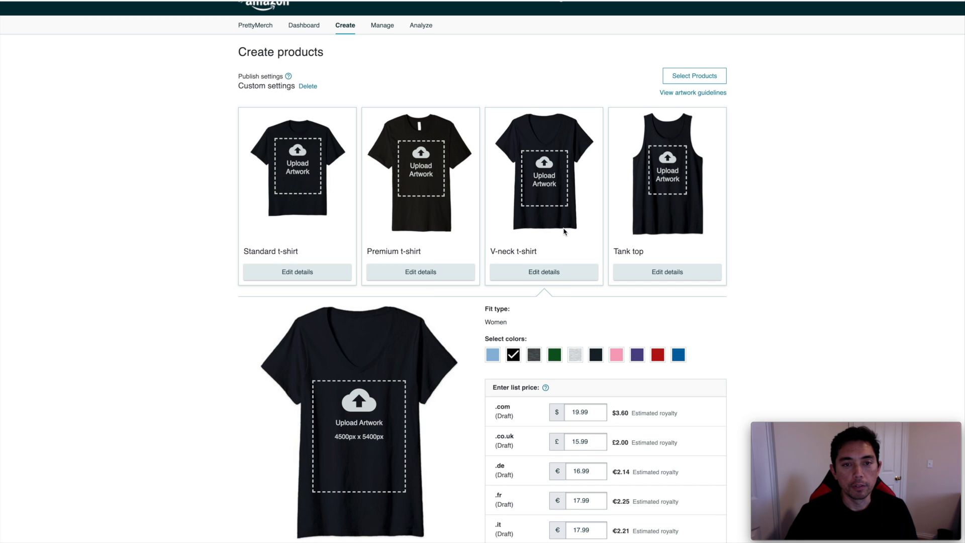
scroll(down, 3)
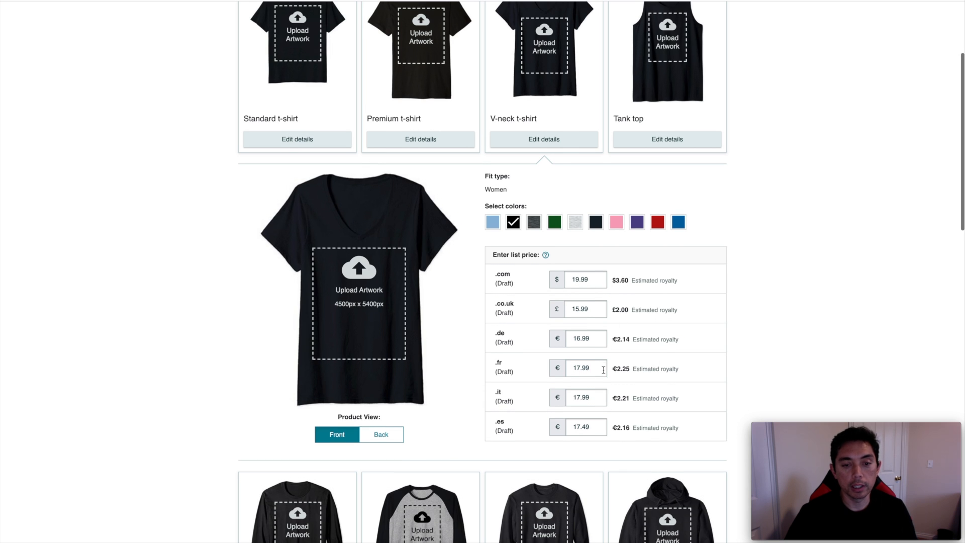
scroll(down, 3)
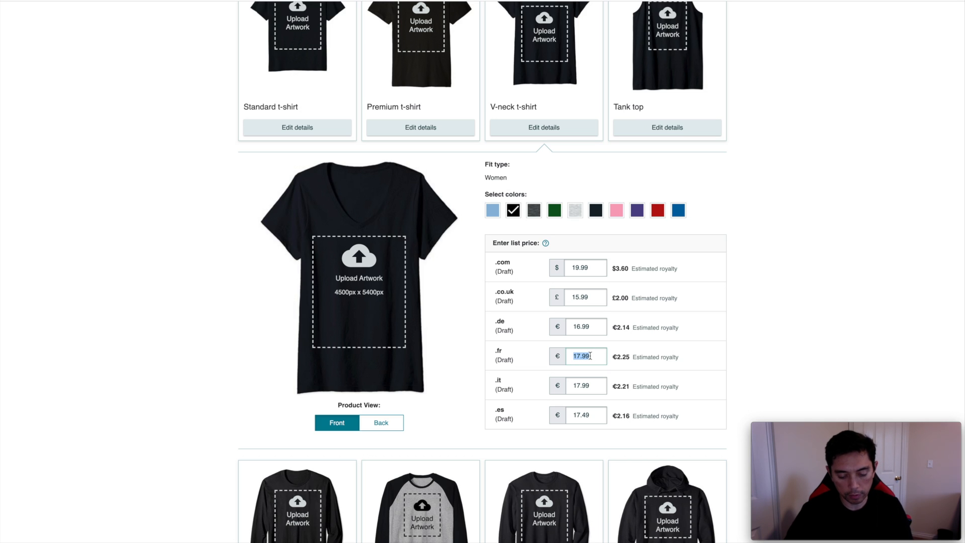
Enter V-neck t-shirt prices: .fr 14.51, .it 14.49, .es 14.05
text(14.51)
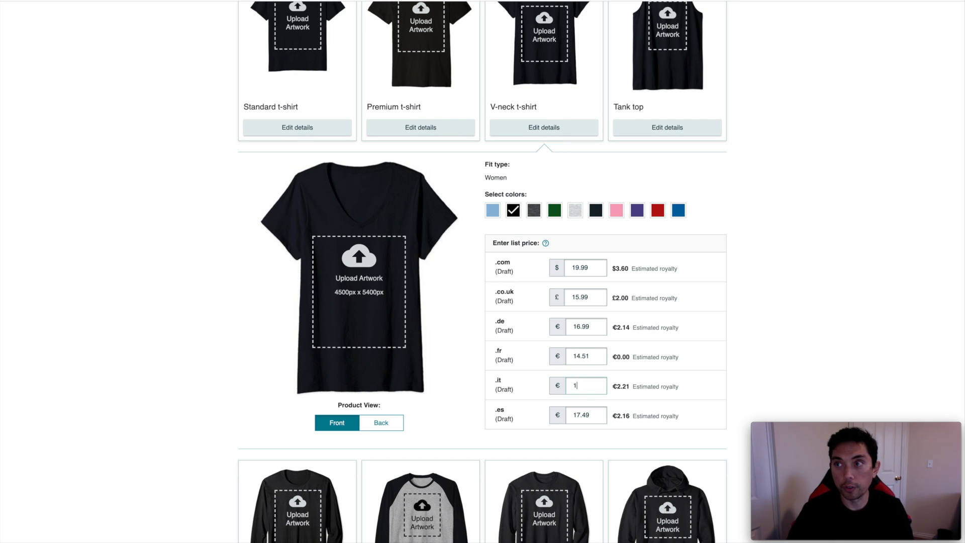
text(4.49)
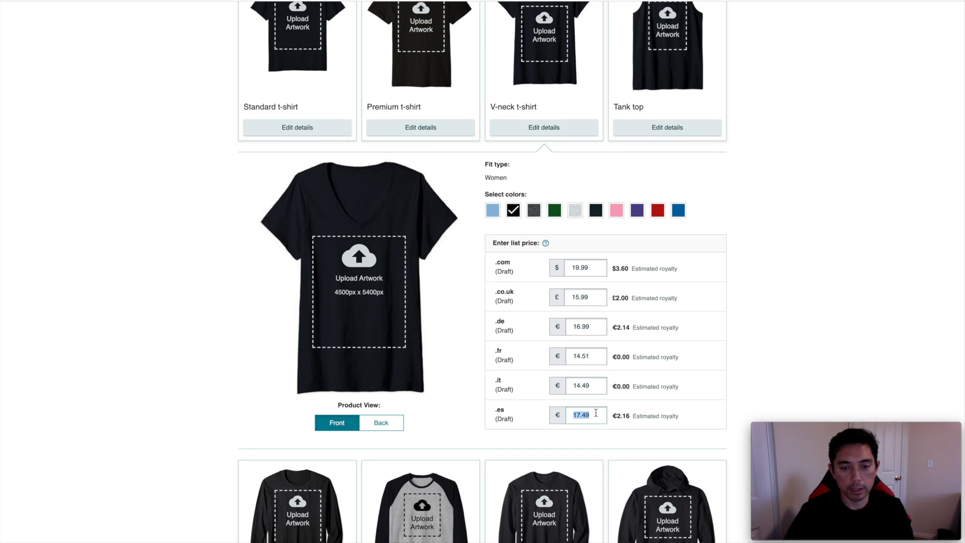
text(14.05)
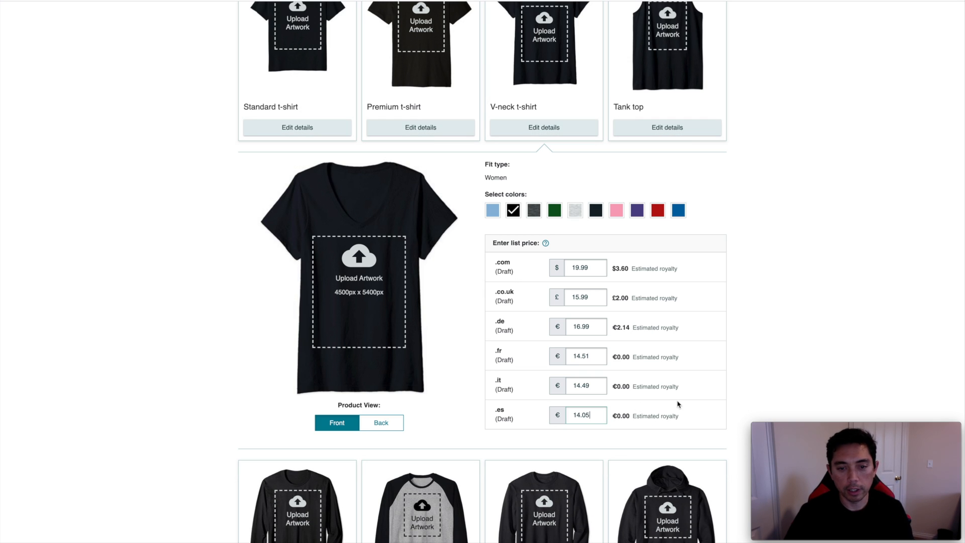
mouse_move(658, 374)
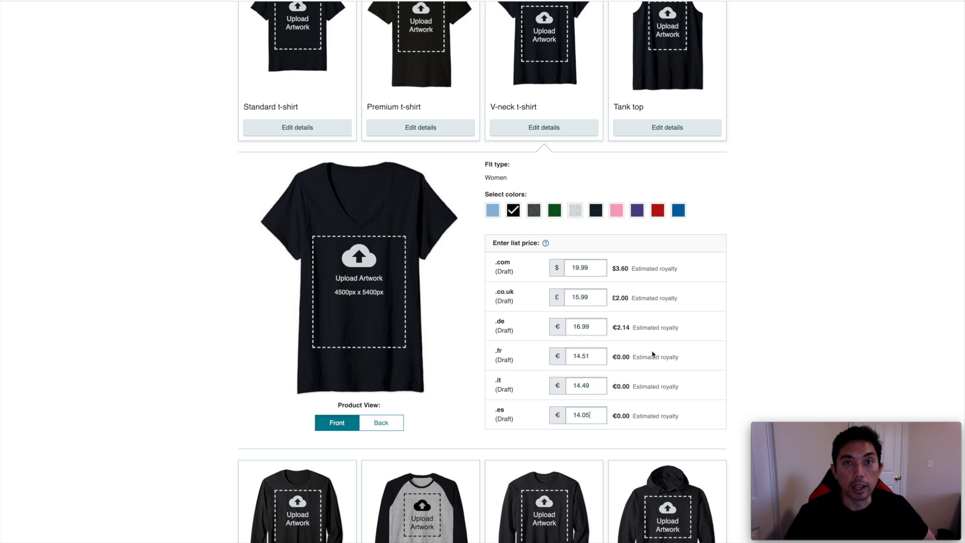
mouse_move(666, 353)
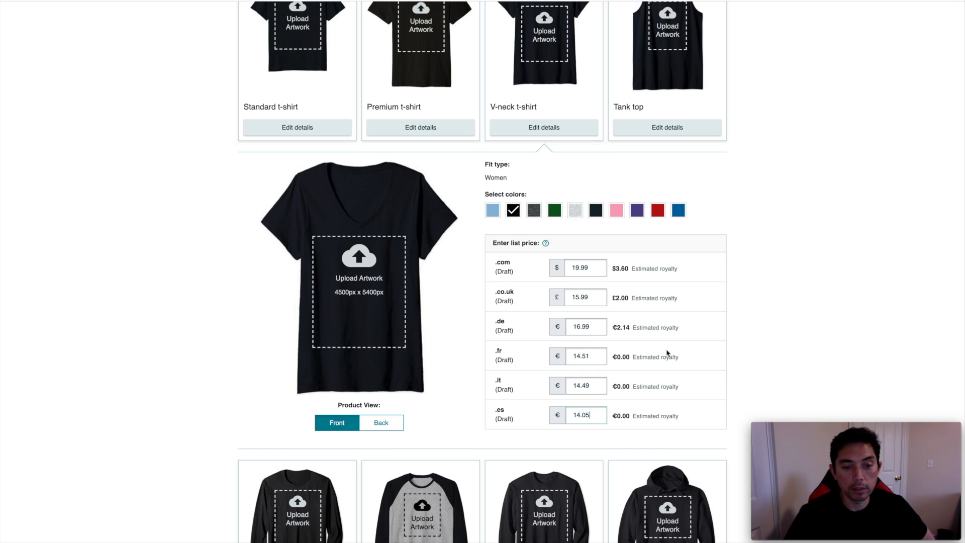
mouse_move(655, 395)
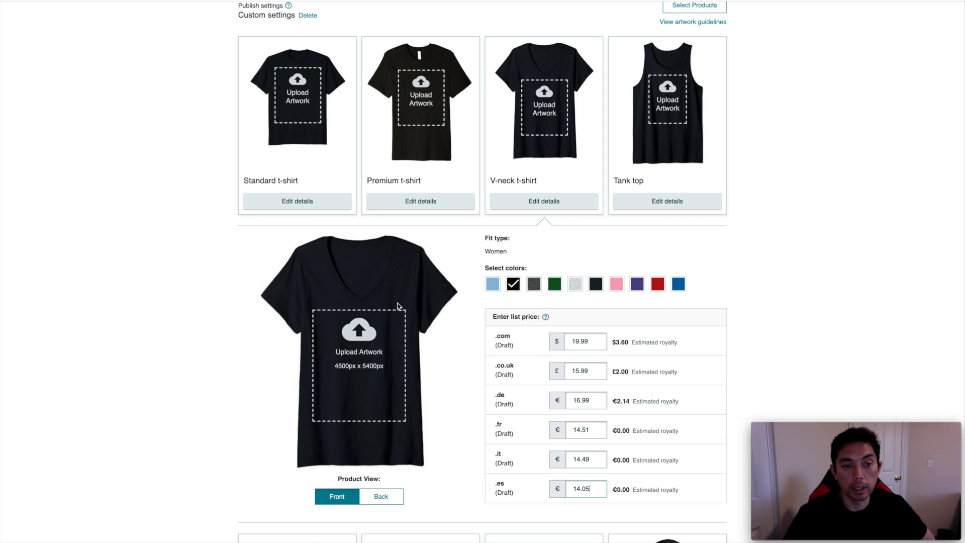
mouse_move(404, 294)
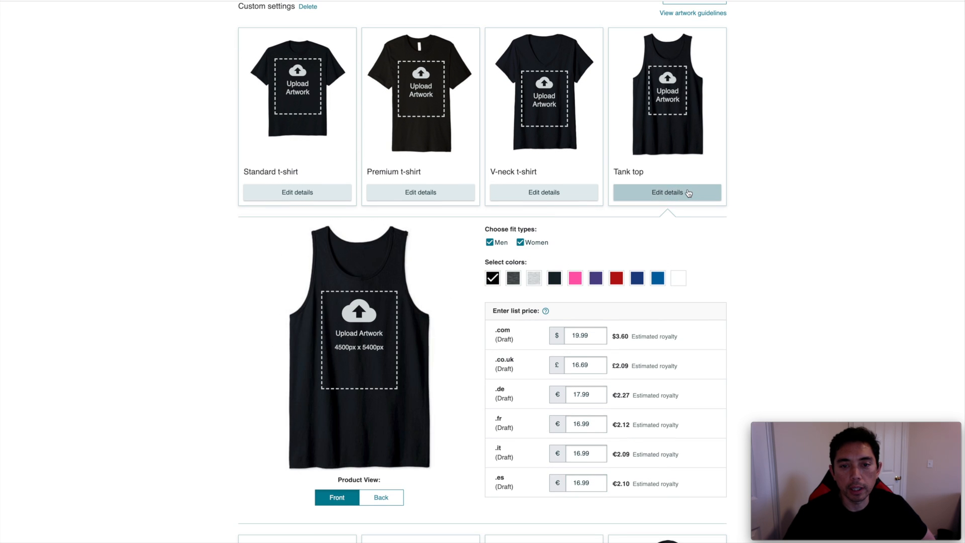
Scroll through the Raglan's fit types, colour swatches and list price table
scroll(down, 3)
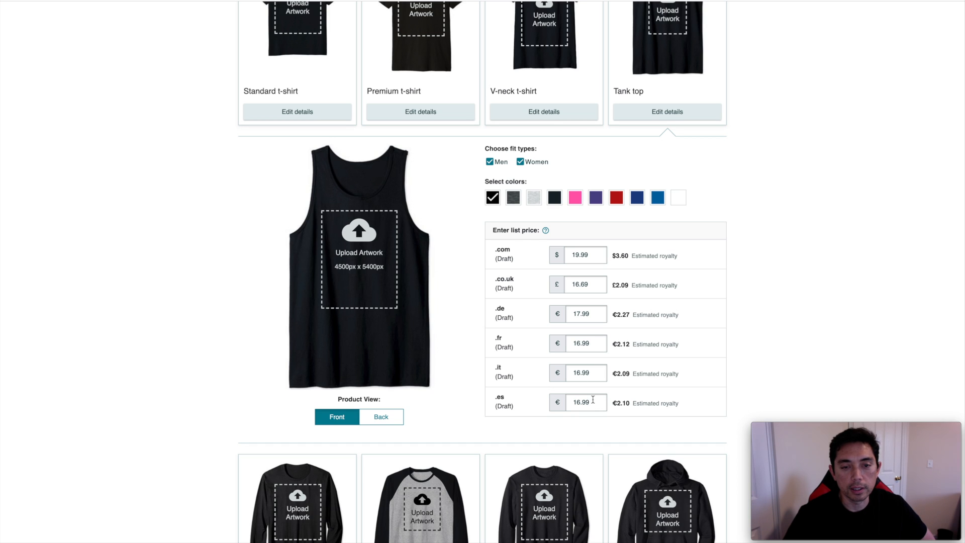
mouse_move(649, 329)
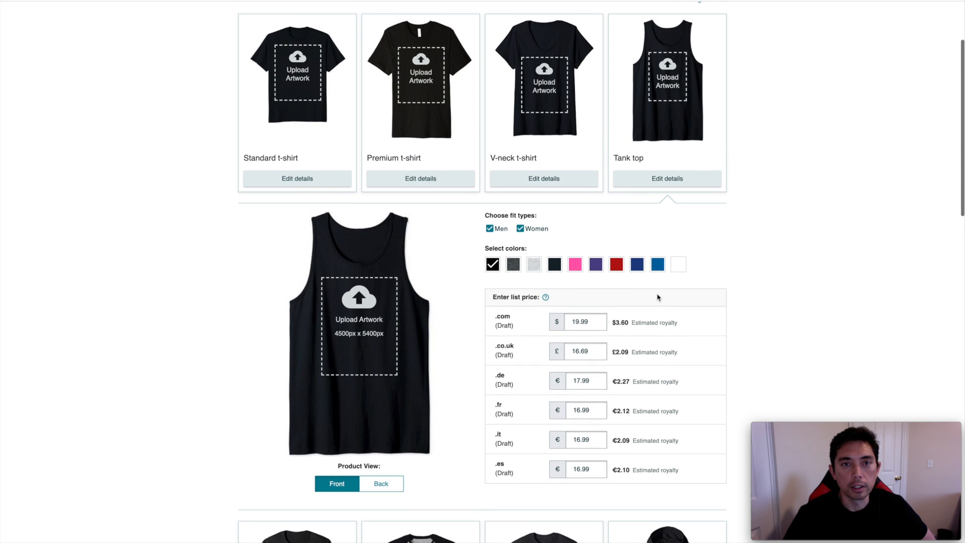
scroll(down, 3)
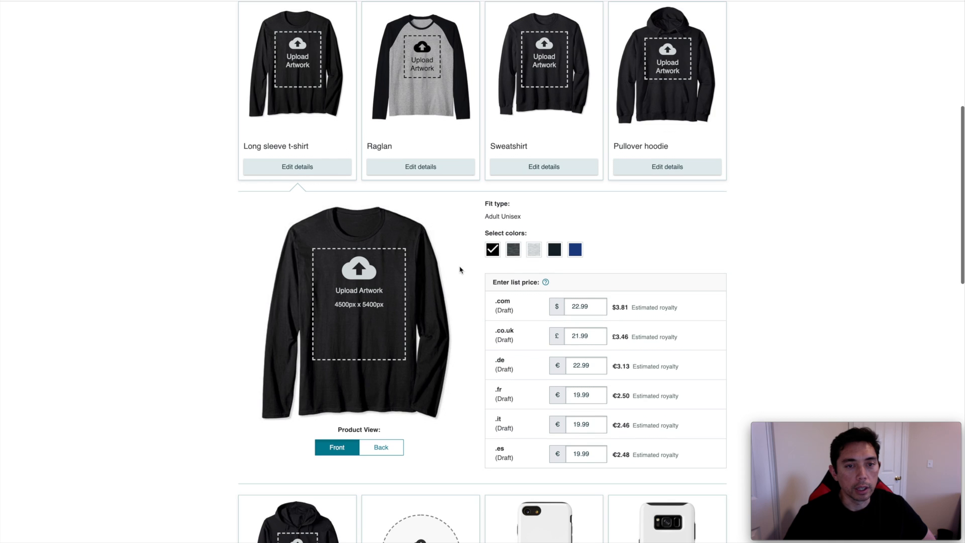
scroll(down, 3)
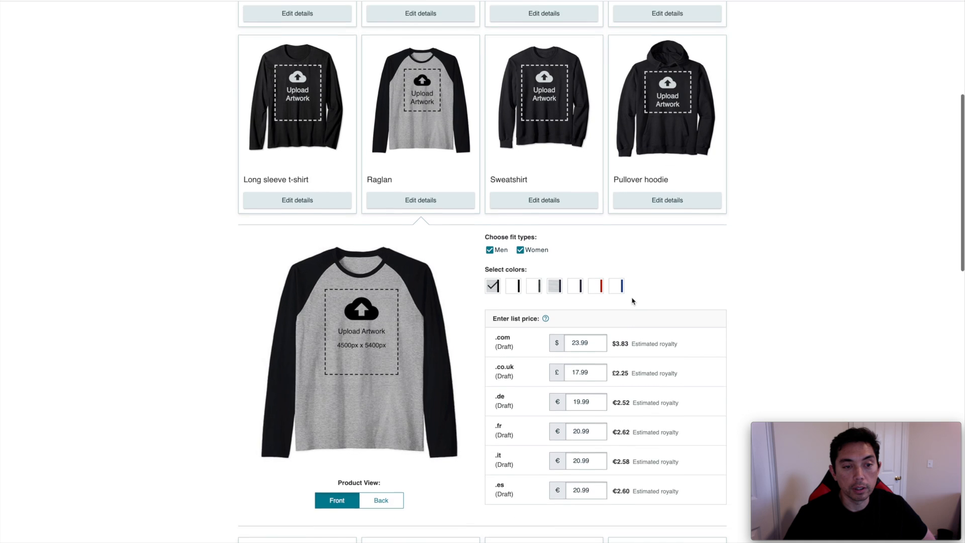
scroll(down, 3)
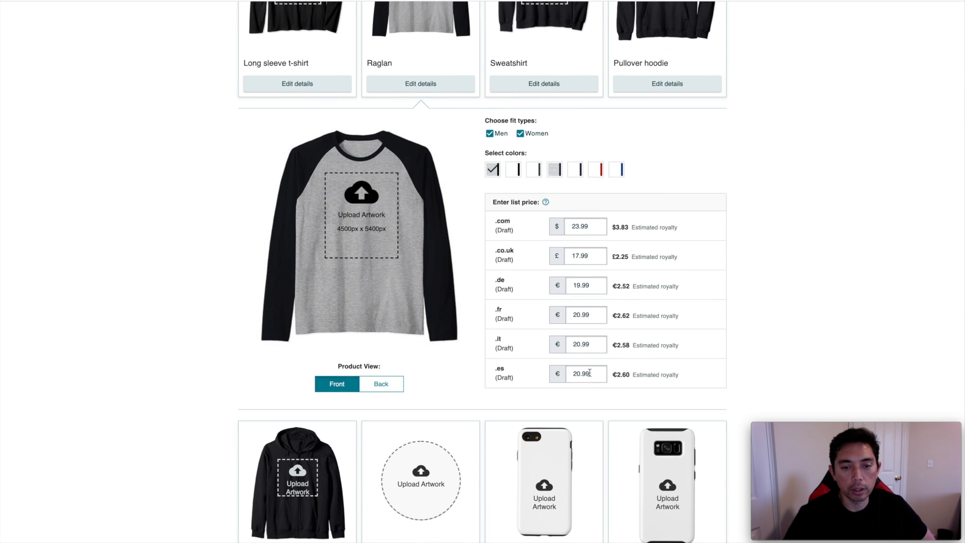
mouse_move(628, 348)
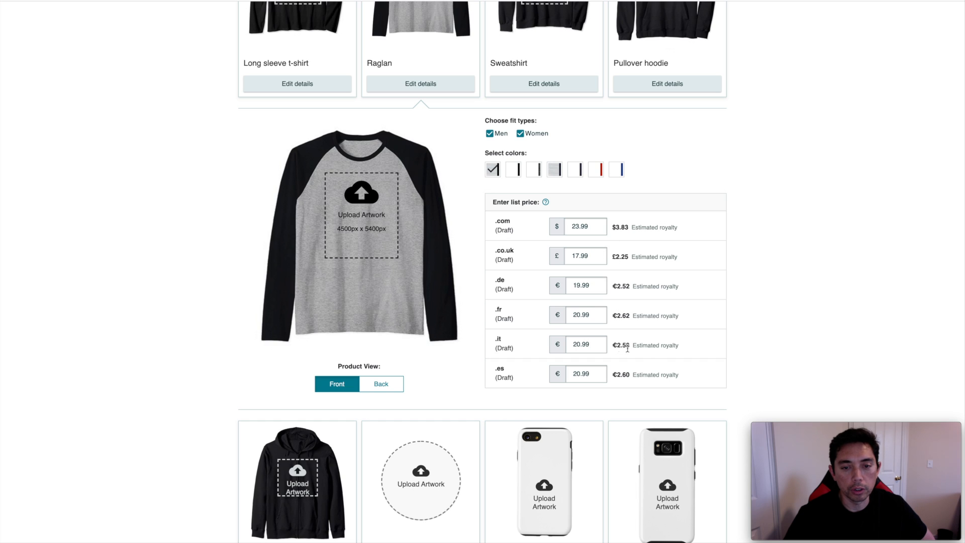
mouse_move(589, 241)
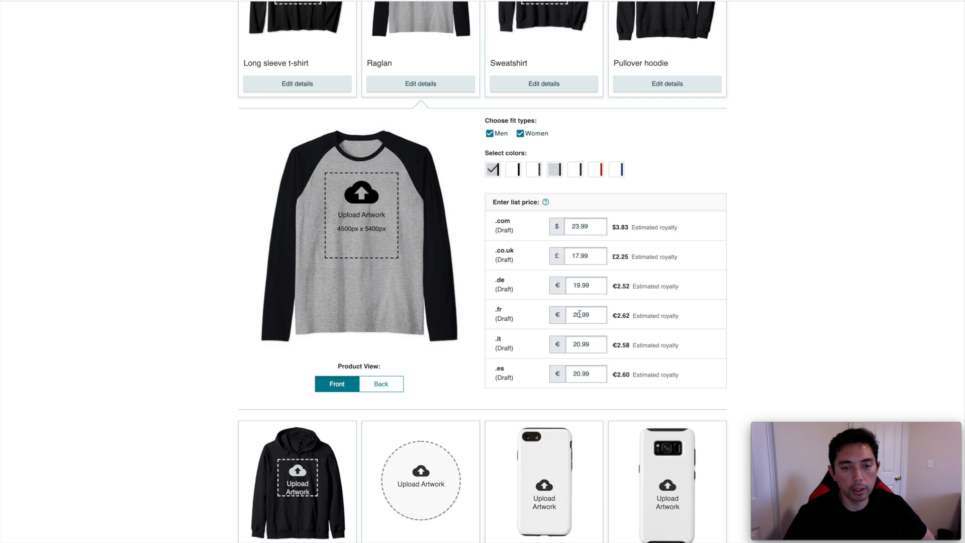
Edit the Raglan's .fr list price, ending at 22.99
text(21.99)
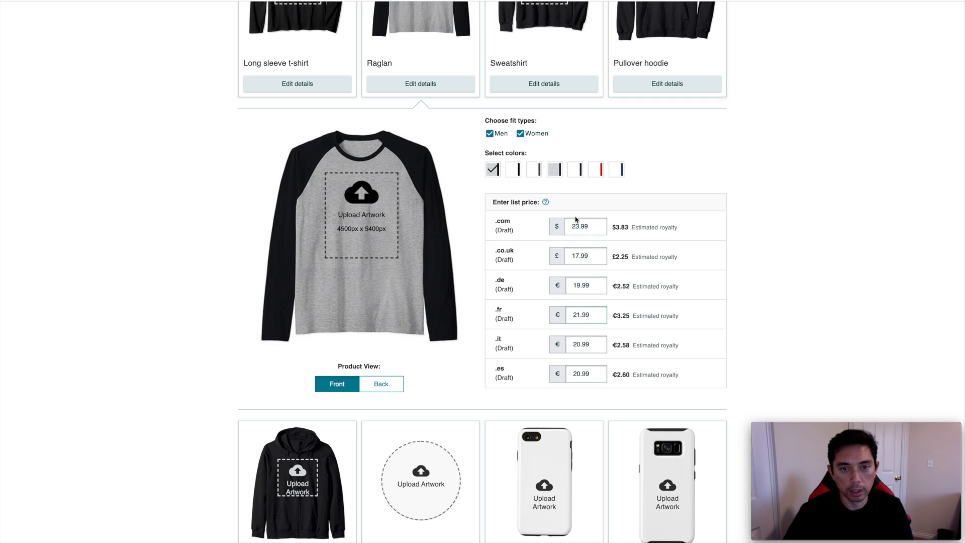
text(2.99)
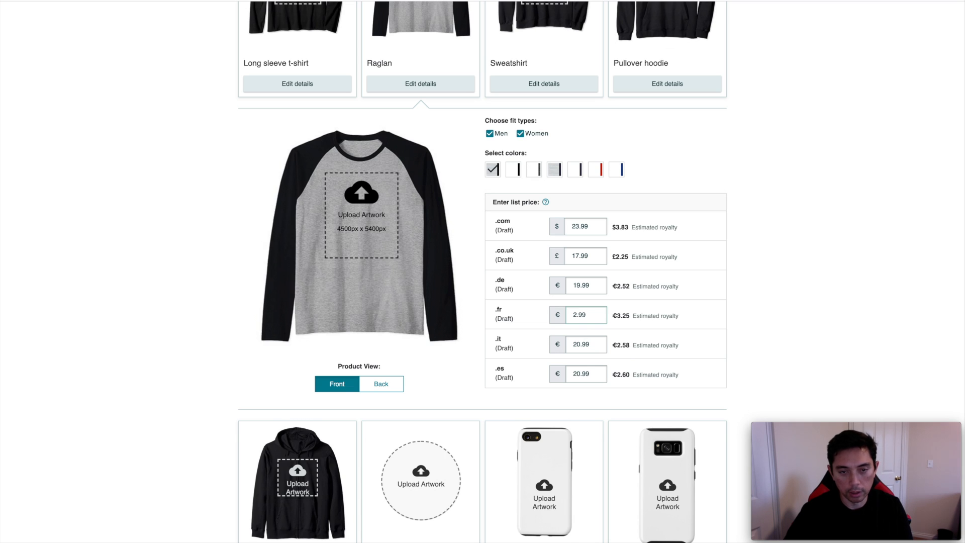
text(22.99)
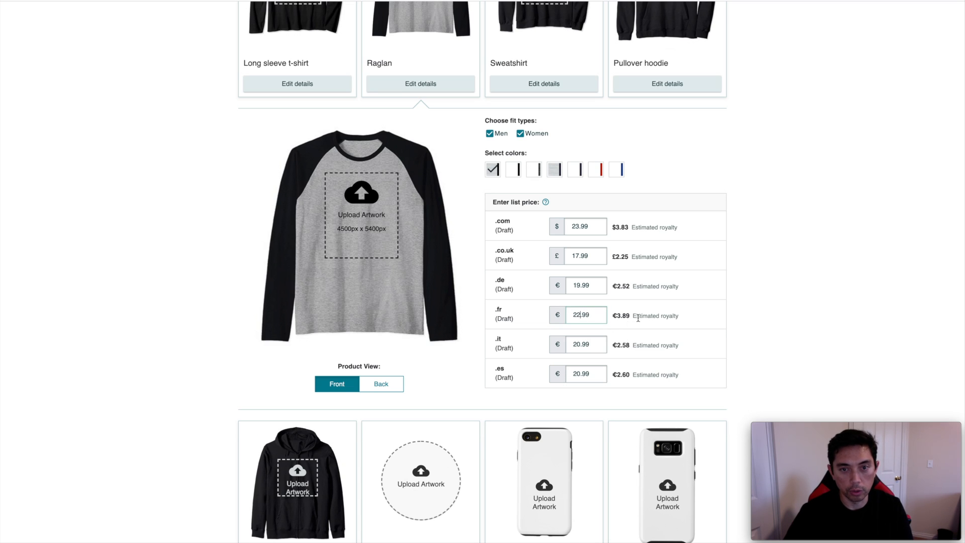
mouse_move(617, 339)
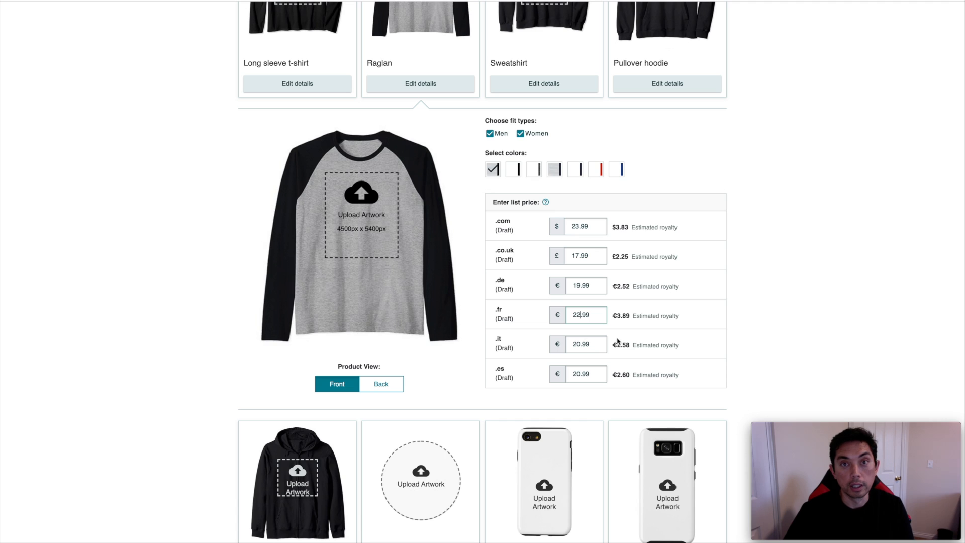
mouse_move(633, 301)
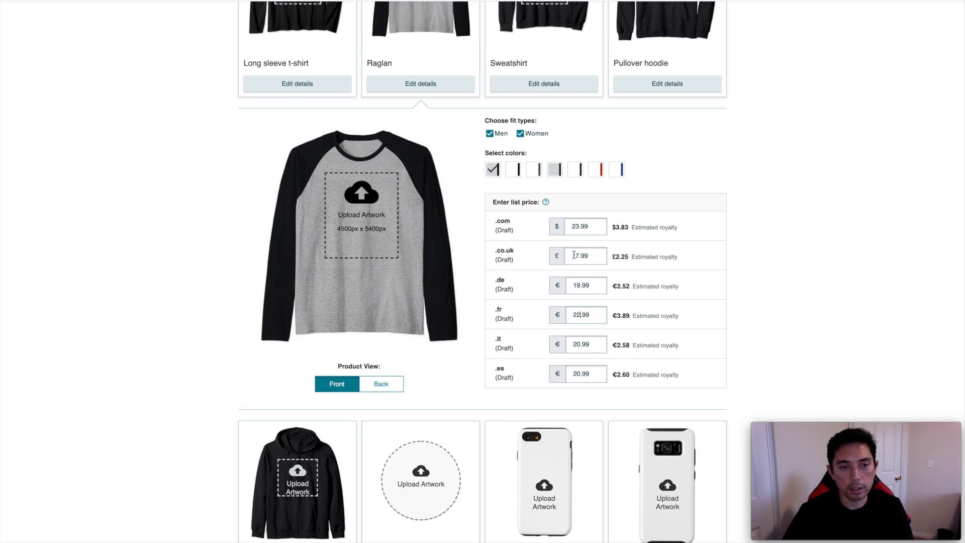
Expand the Sweatshirt's details to show unisex fit, colours and six marketplace prices
click(544, 84)
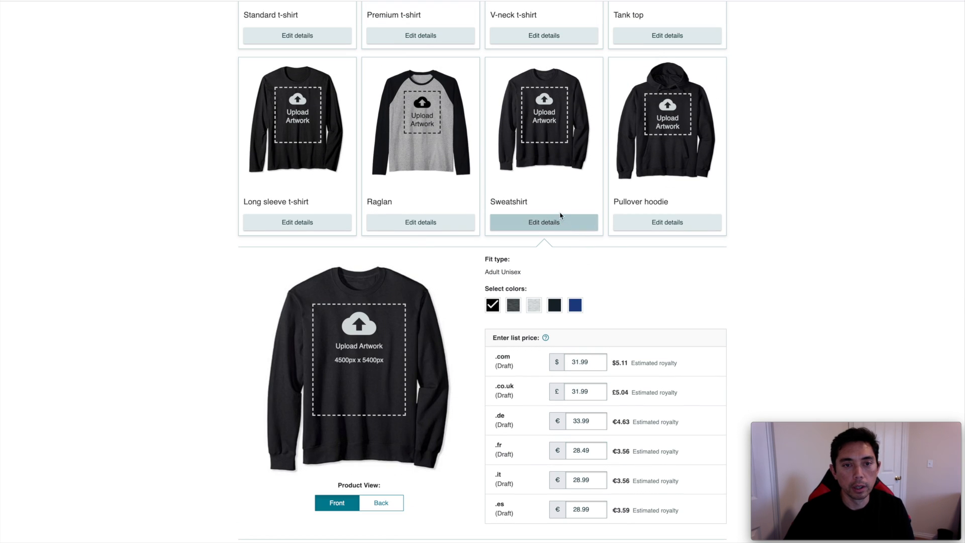
scroll(down, 3)
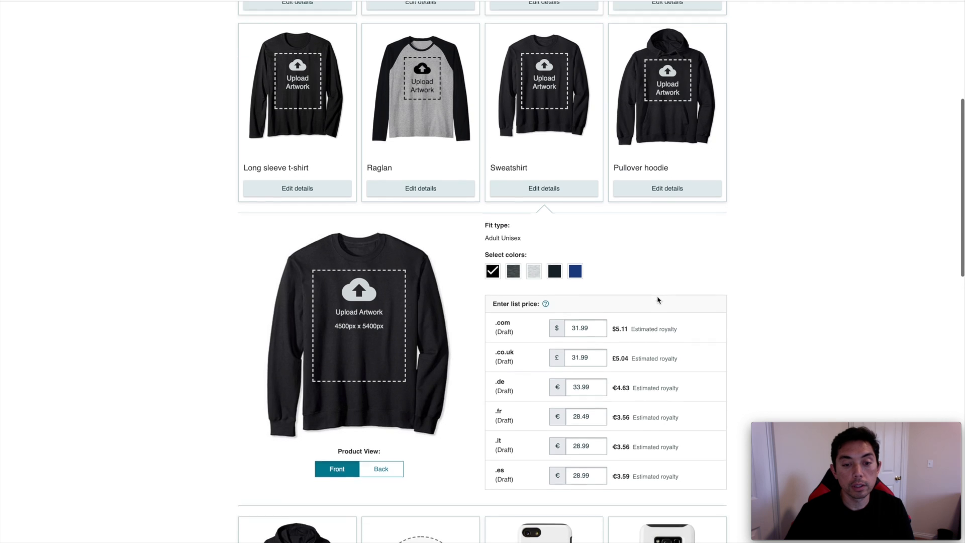
scroll(down, 3)
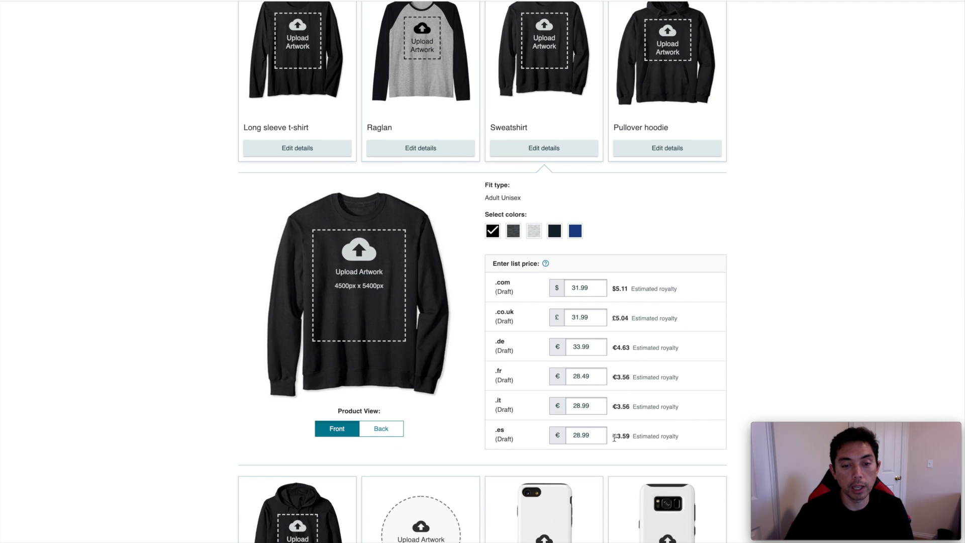
mouse_move(640, 312)
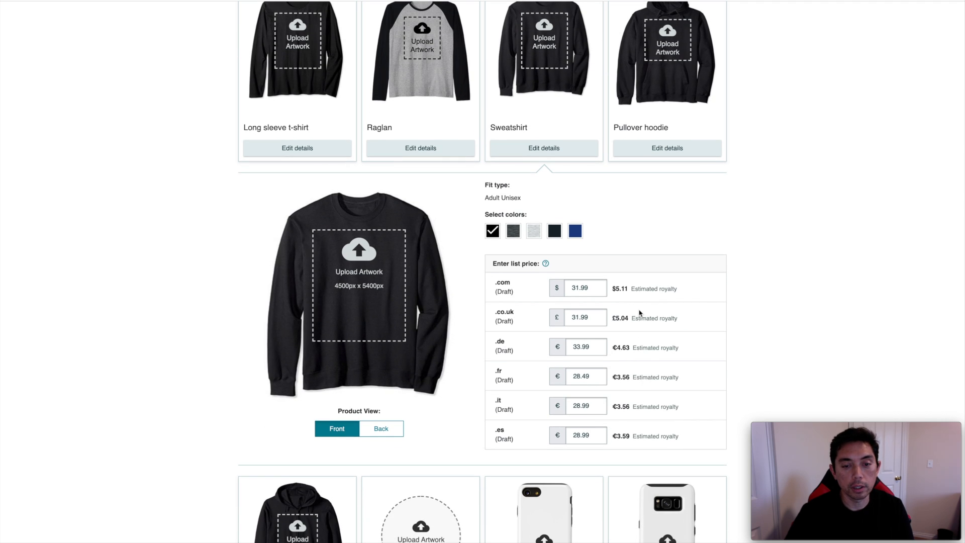
mouse_move(653, 148)
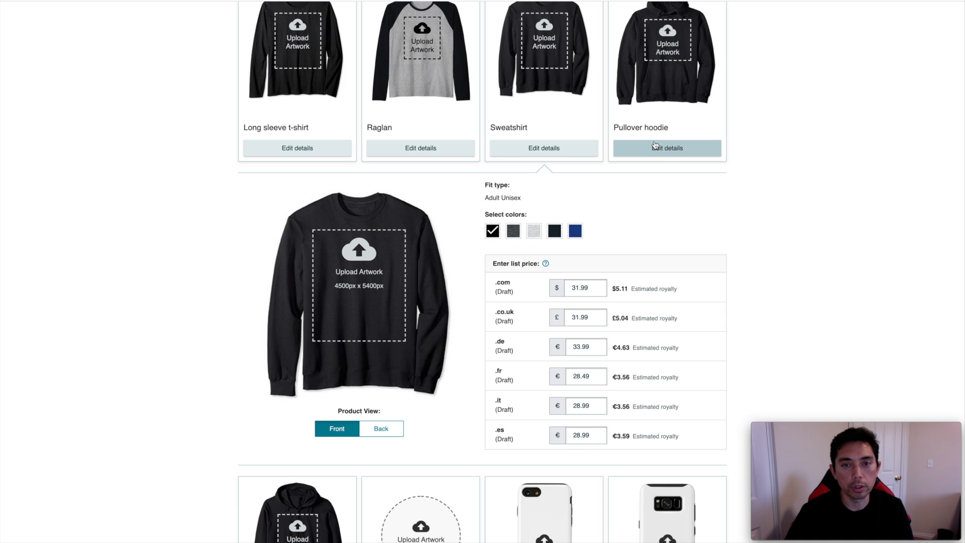
Expand the Pullover hoodie's details and scroll down to its list price table
click(666, 148)
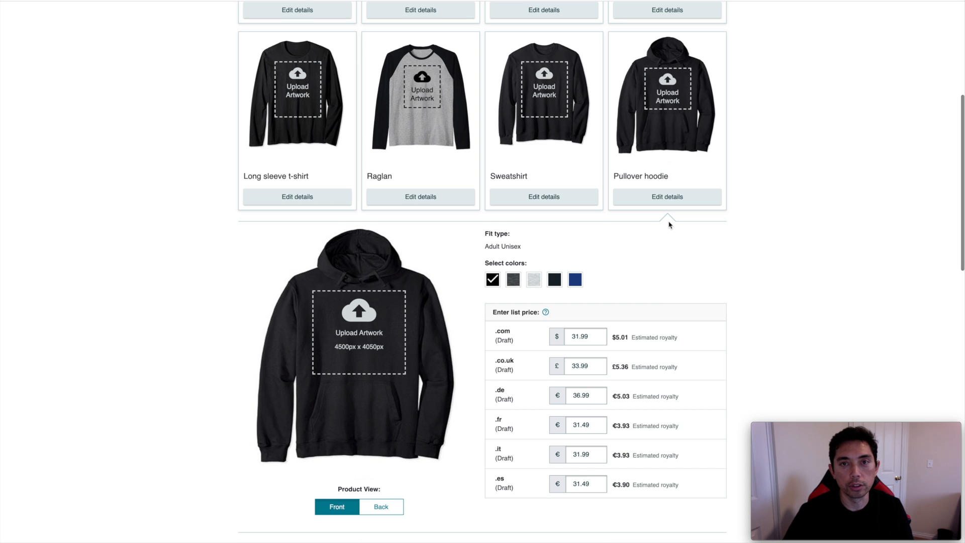
scroll(down, 3)
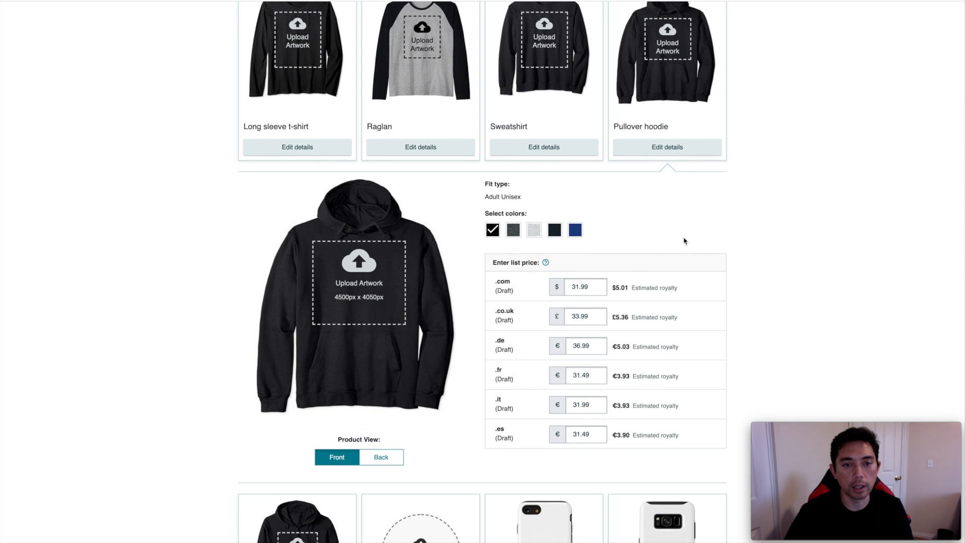
scroll(down, 3)
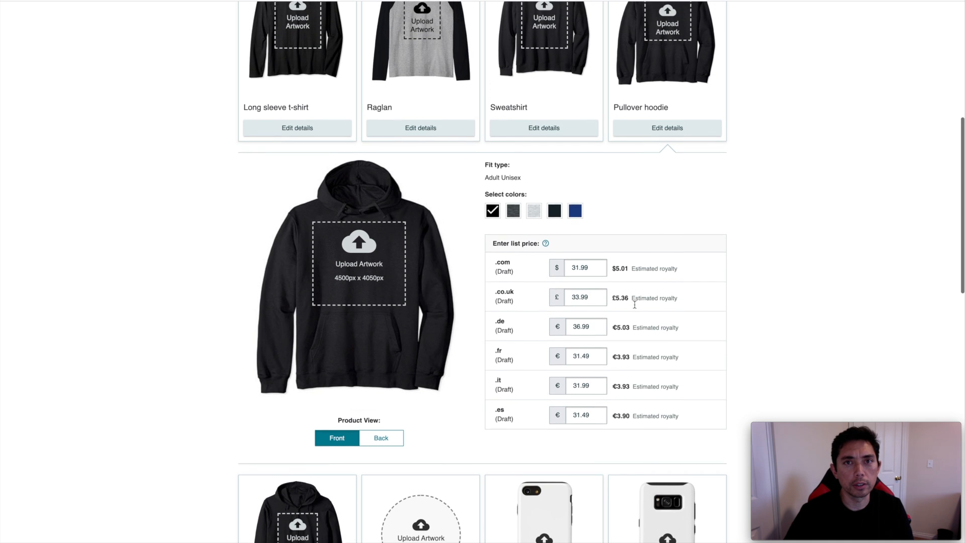
scroll(down, 3)
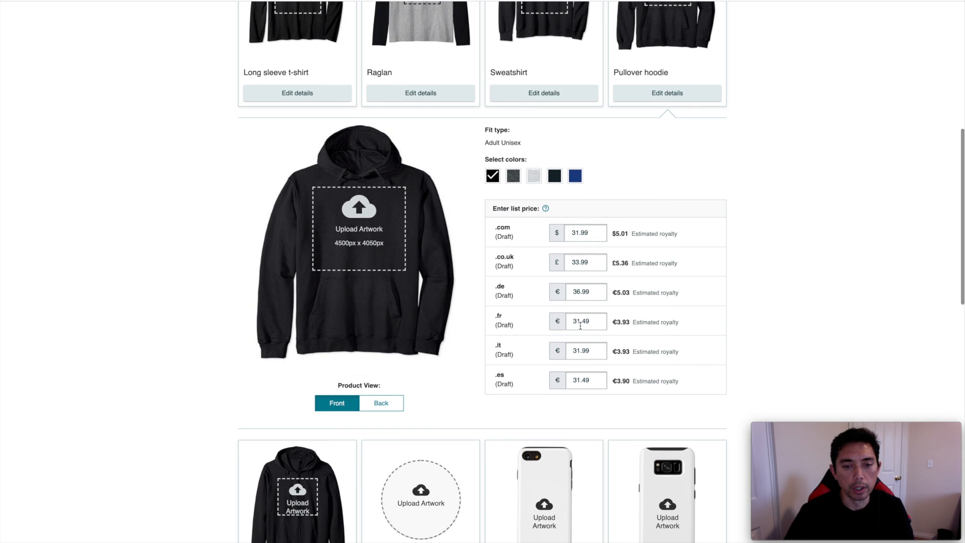
Set the Pullover hoodie's prices to 25.52 (.fr), 25.92 (.it) and 25.44 (.es)
double_click(586, 321)
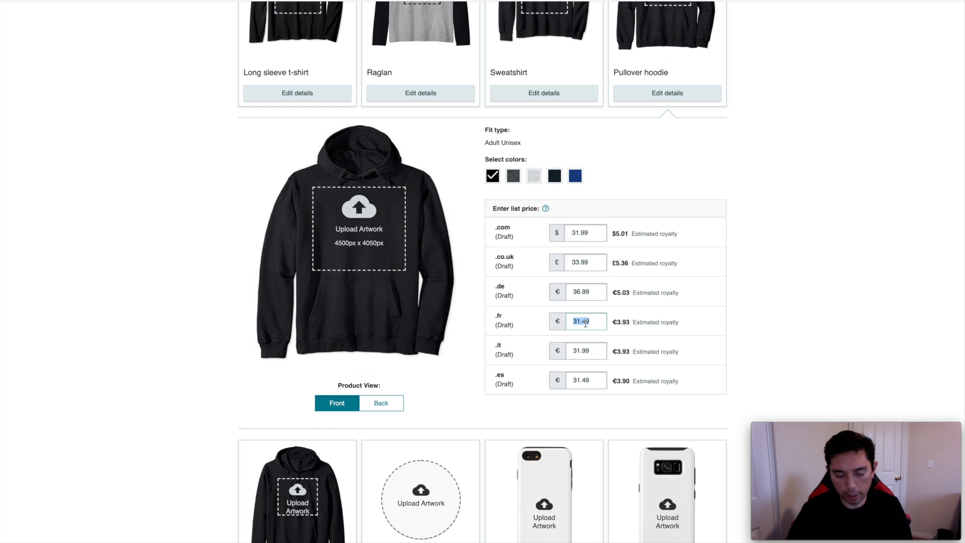
text(25.)
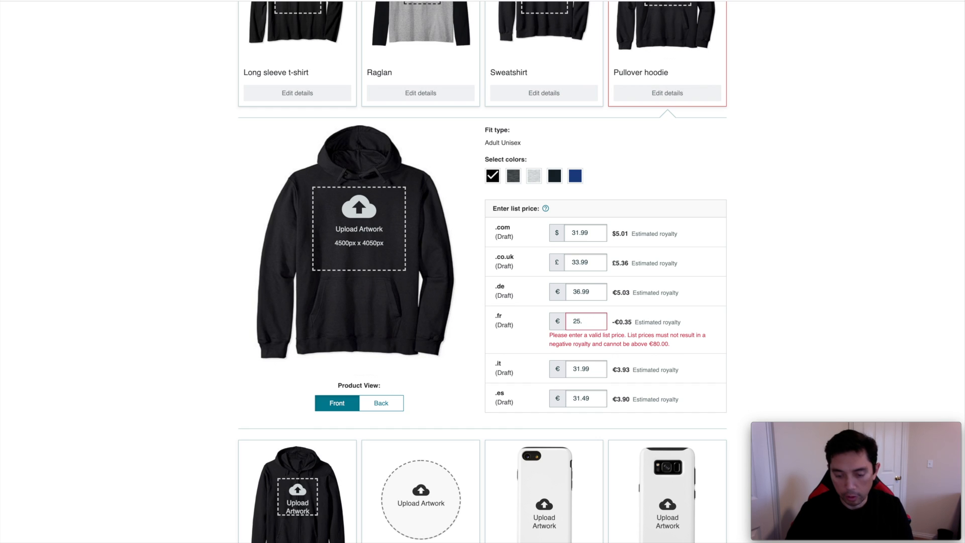
text(25.52)
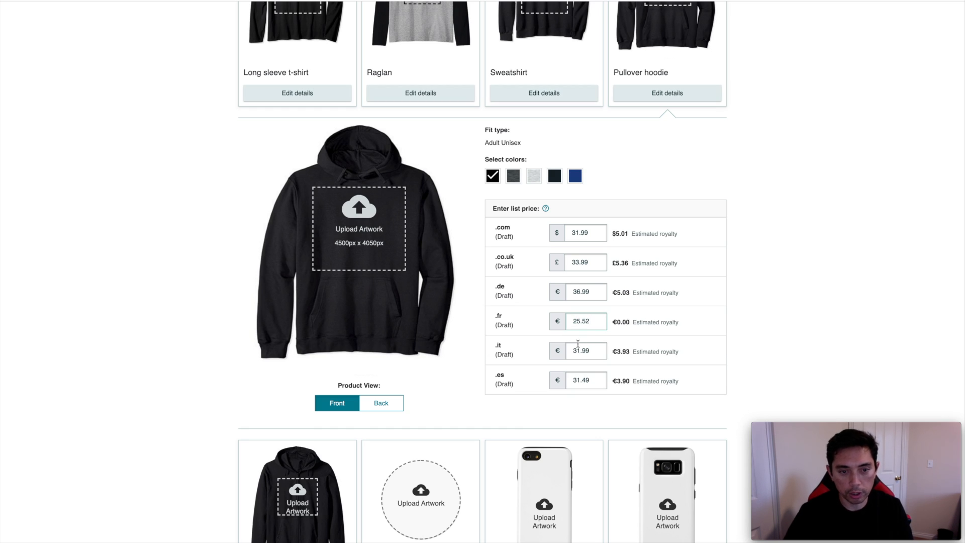
double_click(584, 351)
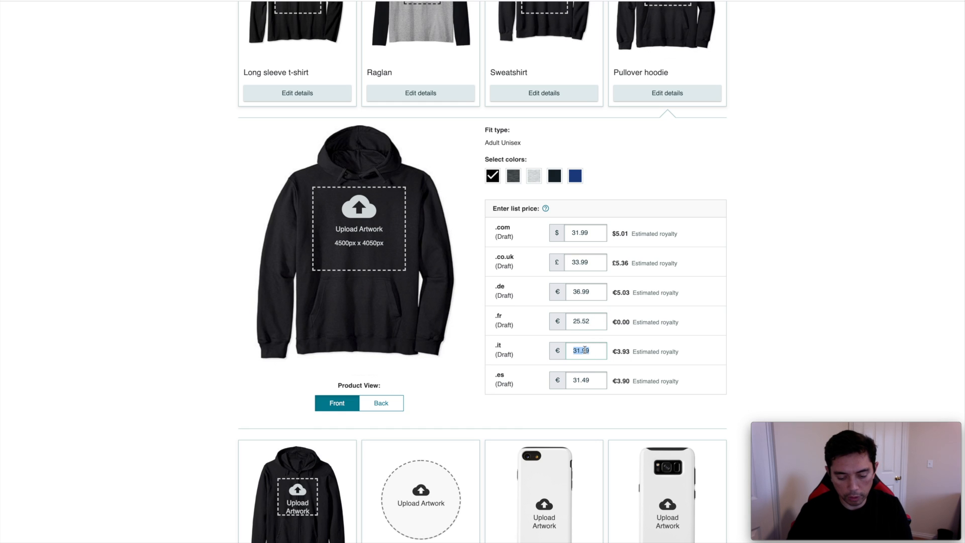
text(25.)
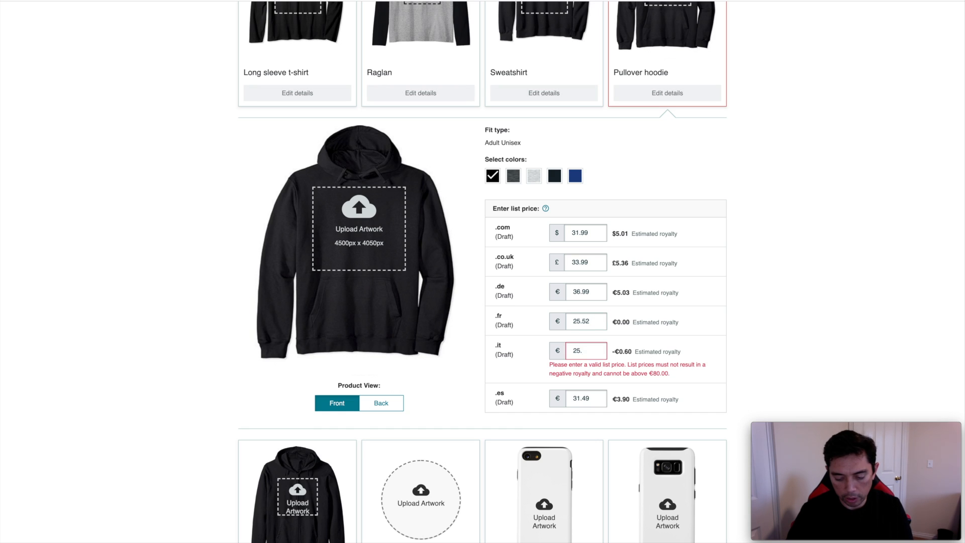
click(587, 381)
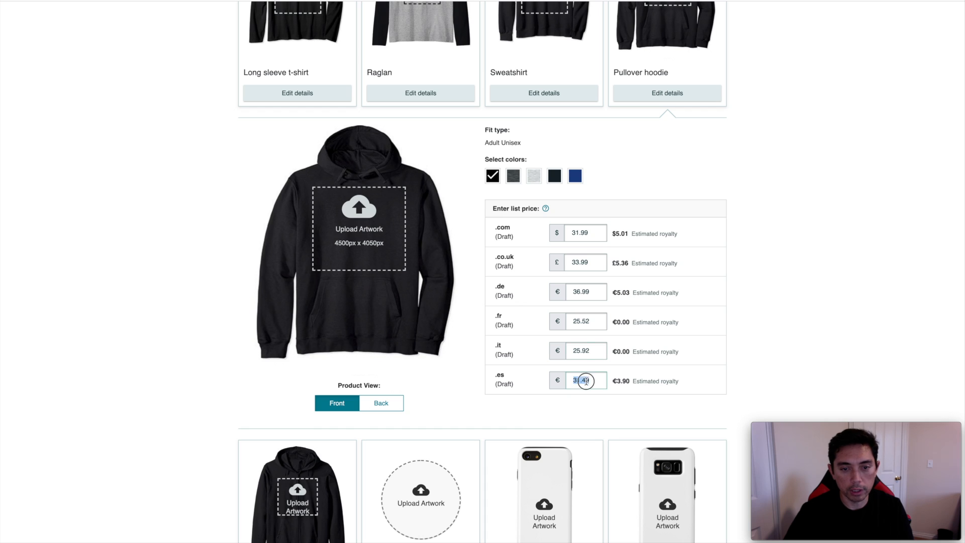
text(25)
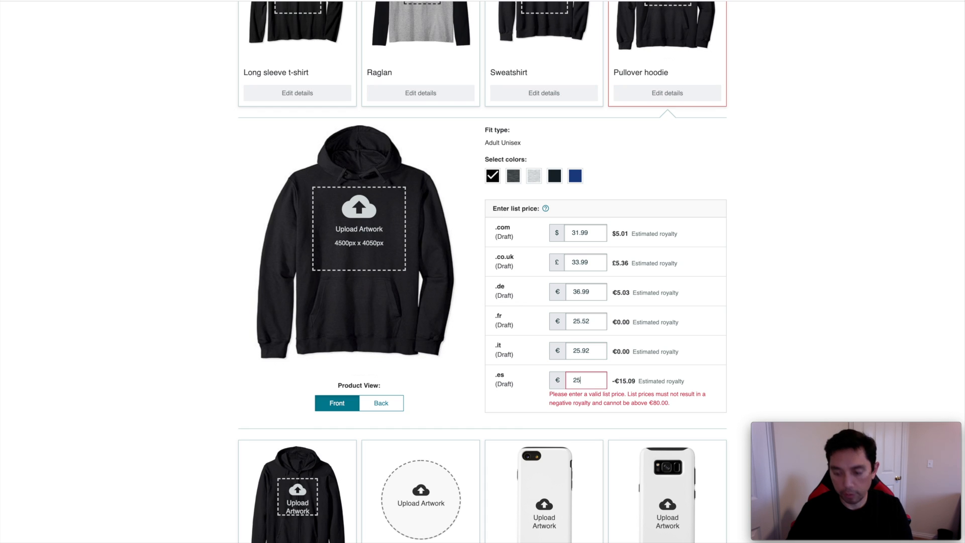
text(25.44)
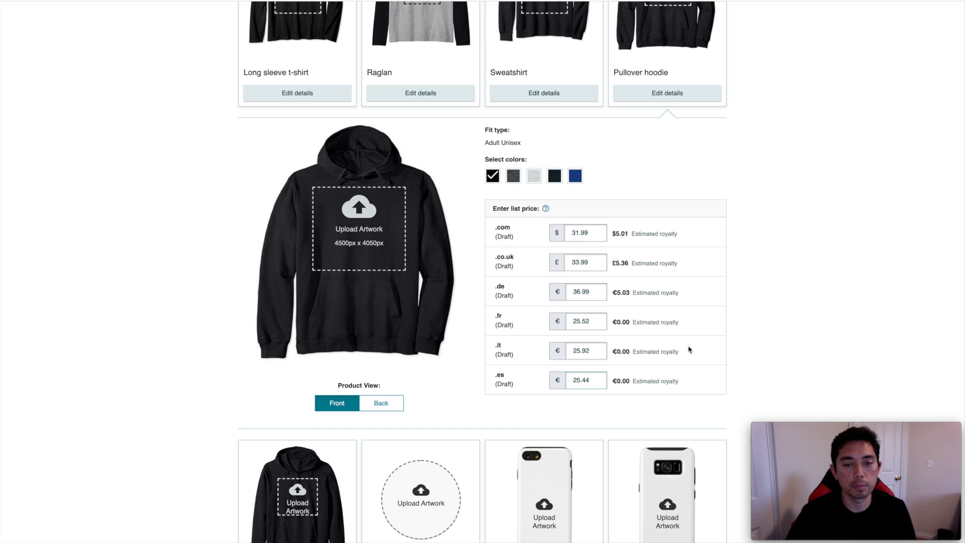
mouse_move(365, 178)
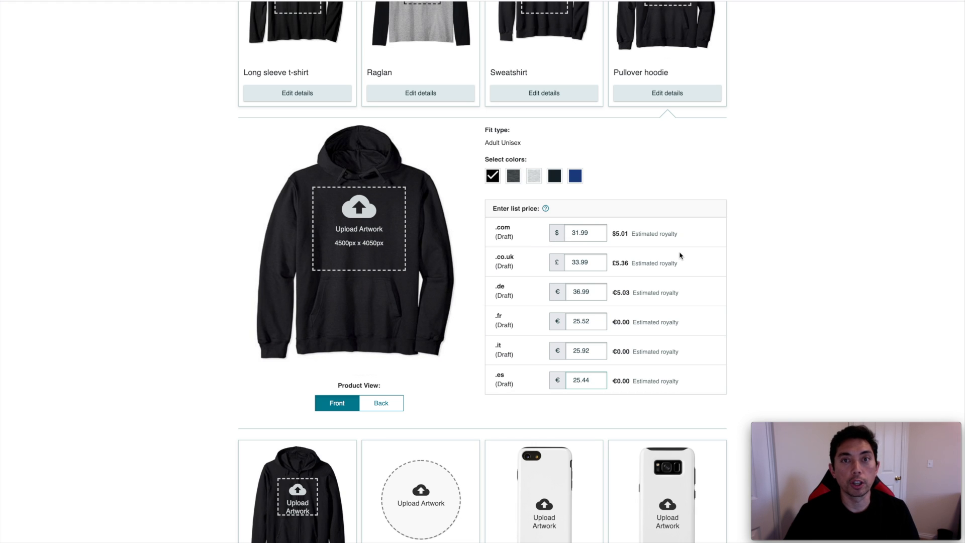
scroll(down, 3)
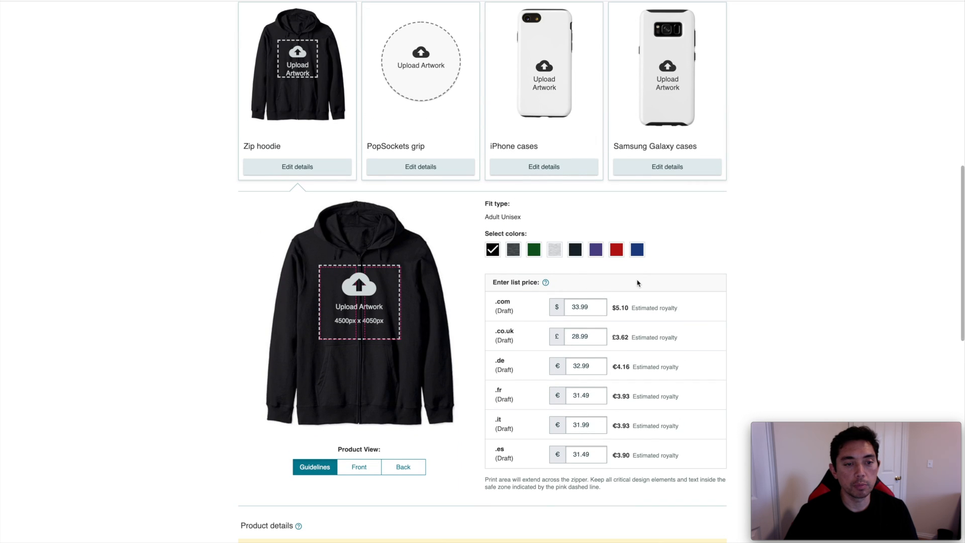
Scroll past the Zip hoodie's unchanged price table toward the product details form
scroll(down, 3)
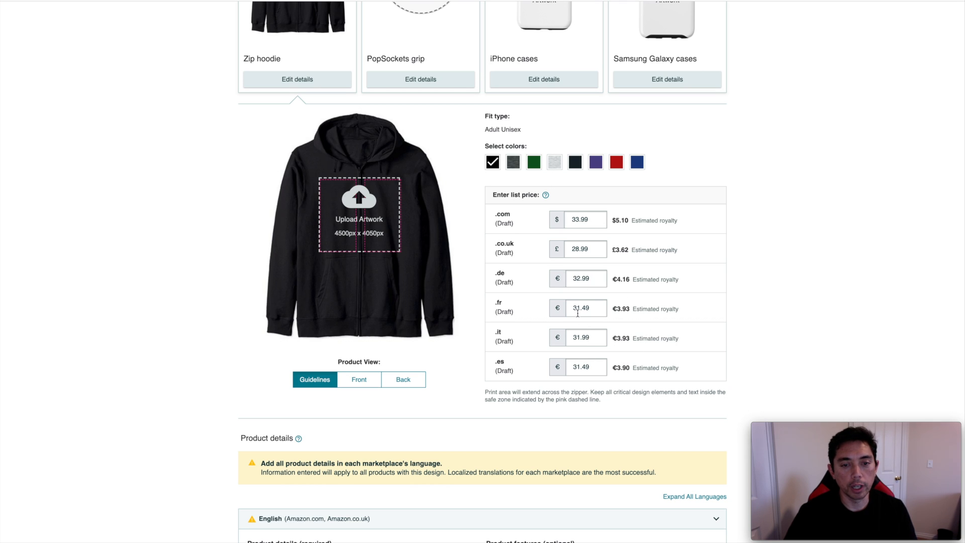
mouse_move(611, 222)
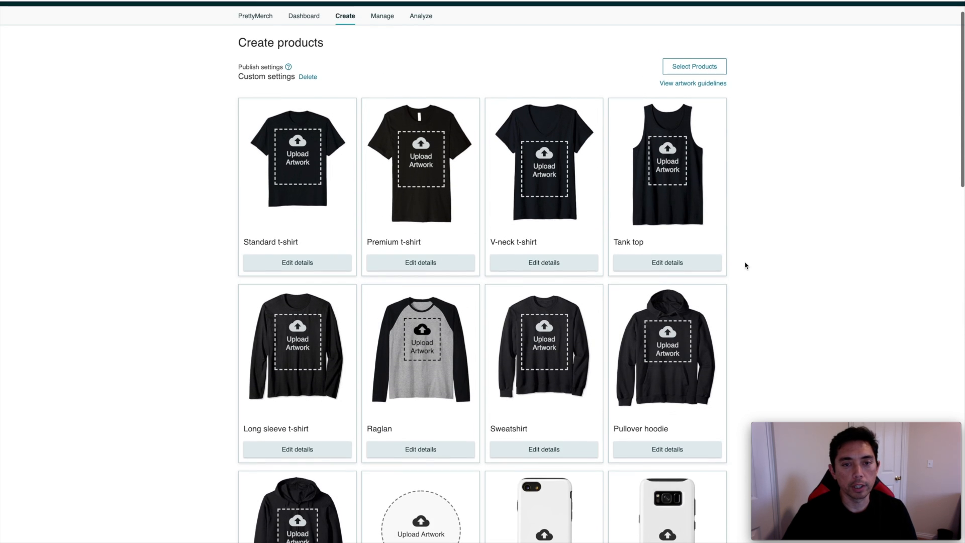
Scroll to the English product details with Brand 'Detour Shirts', German through Spanish below
scroll(down, 3)
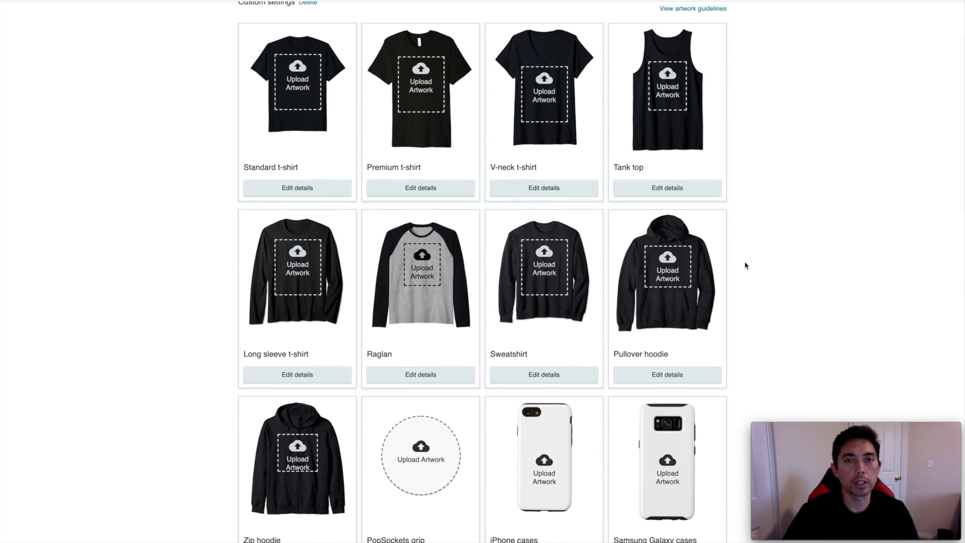
scroll(down, 3)
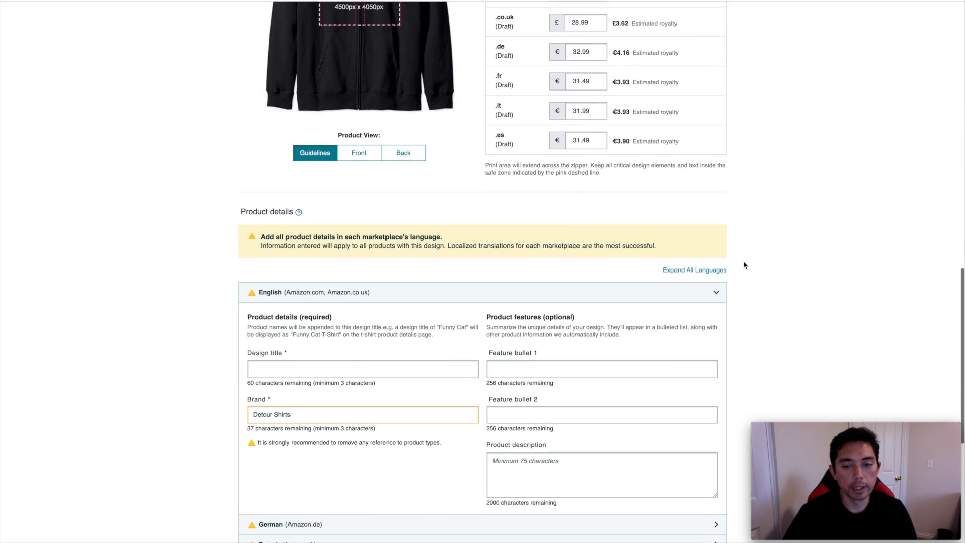
scroll(down, 3)
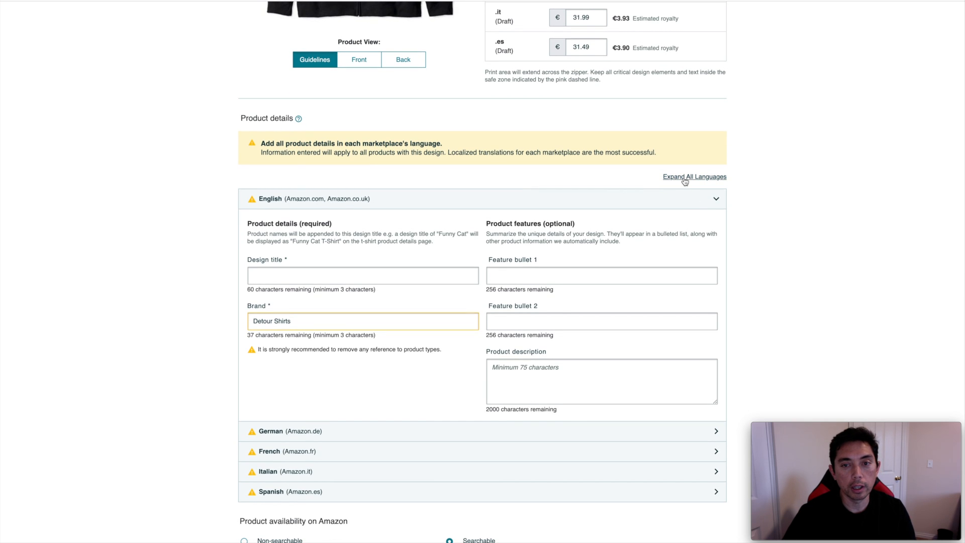
click(694, 176)
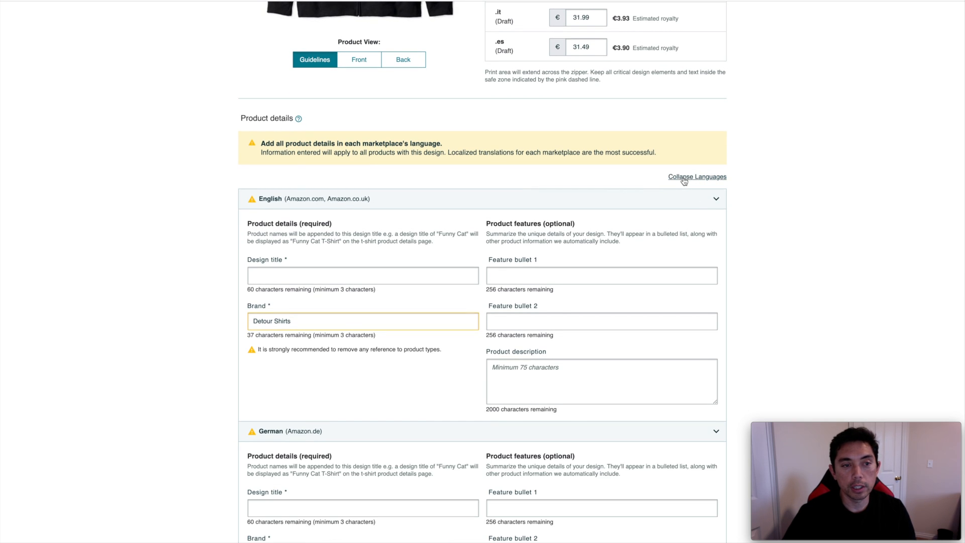
click(697, 177)
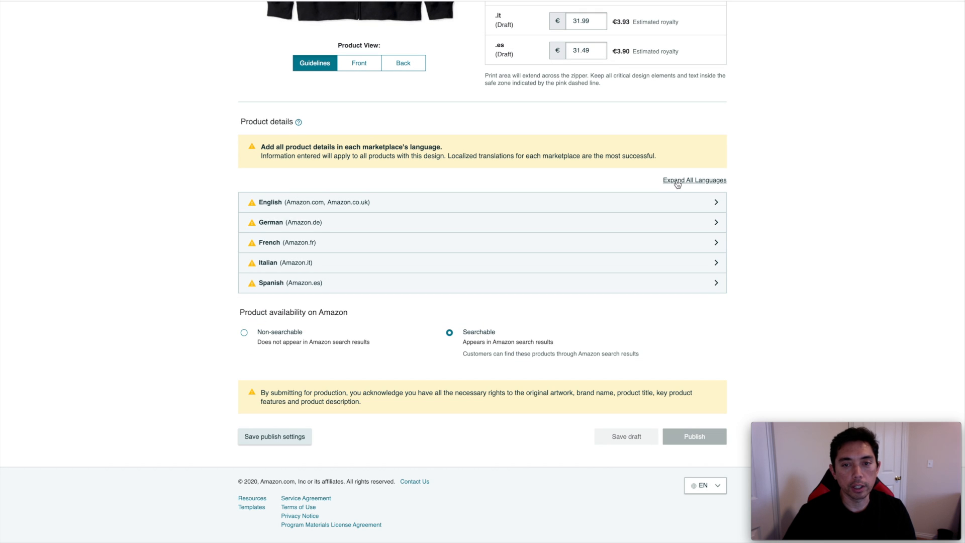
click(694, 180)
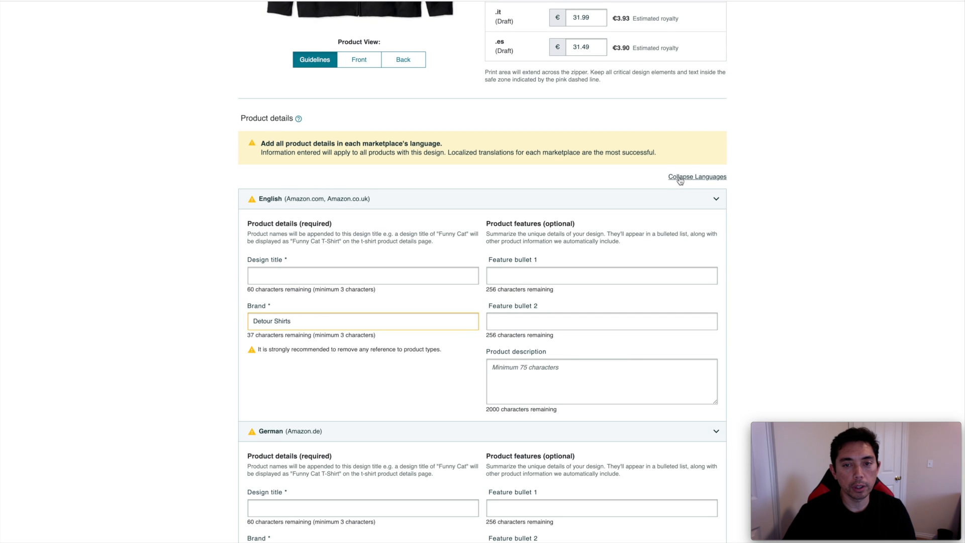
click(697, 176)
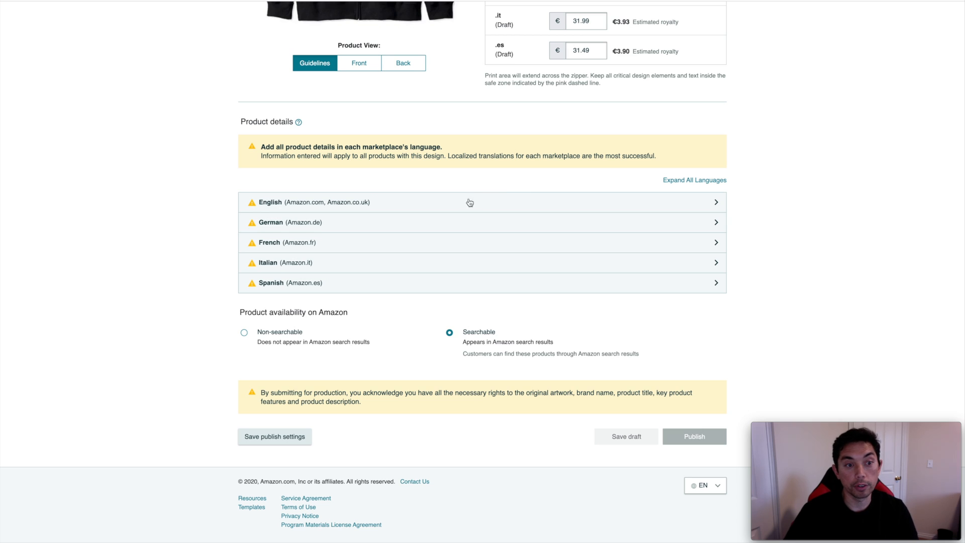
mouse_move(313, 211)
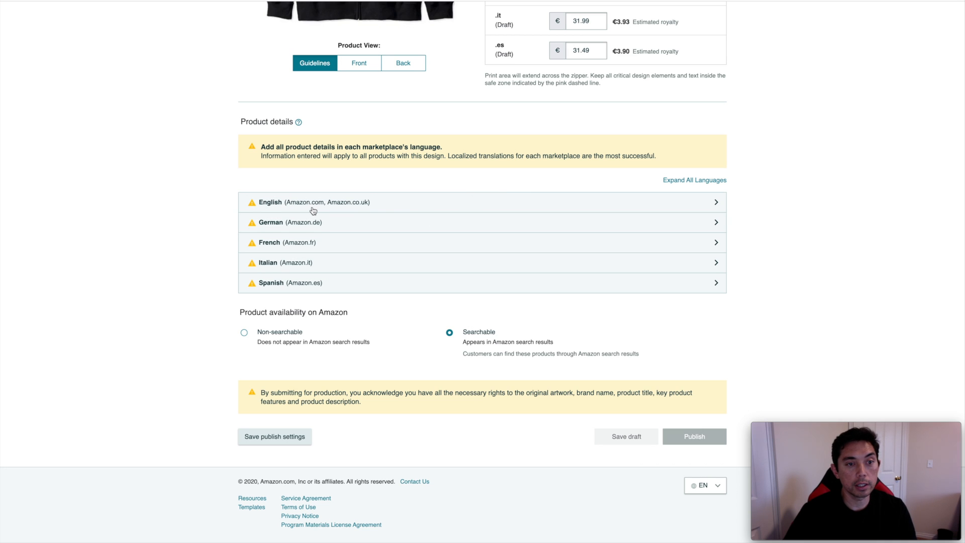
mouse_move(320, 228)
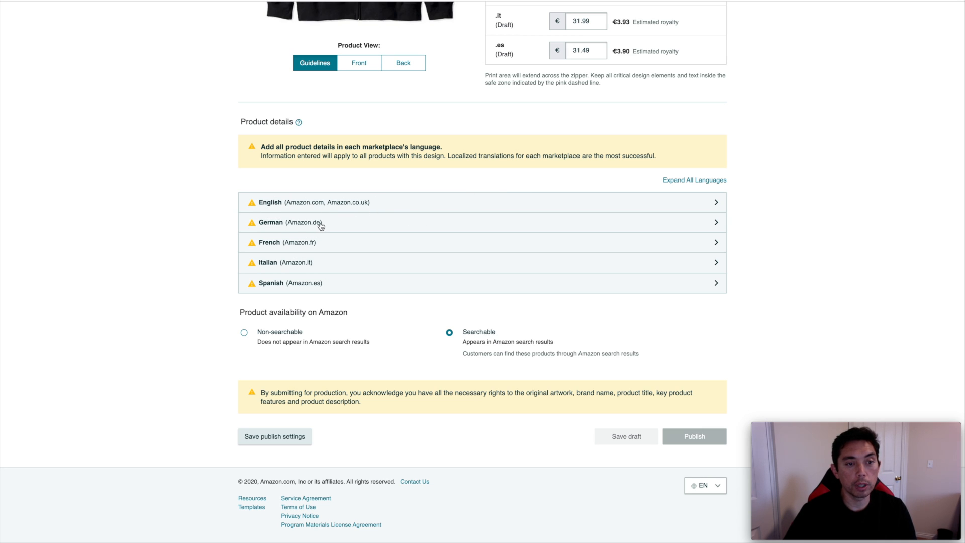
mouse_move(315, 226)
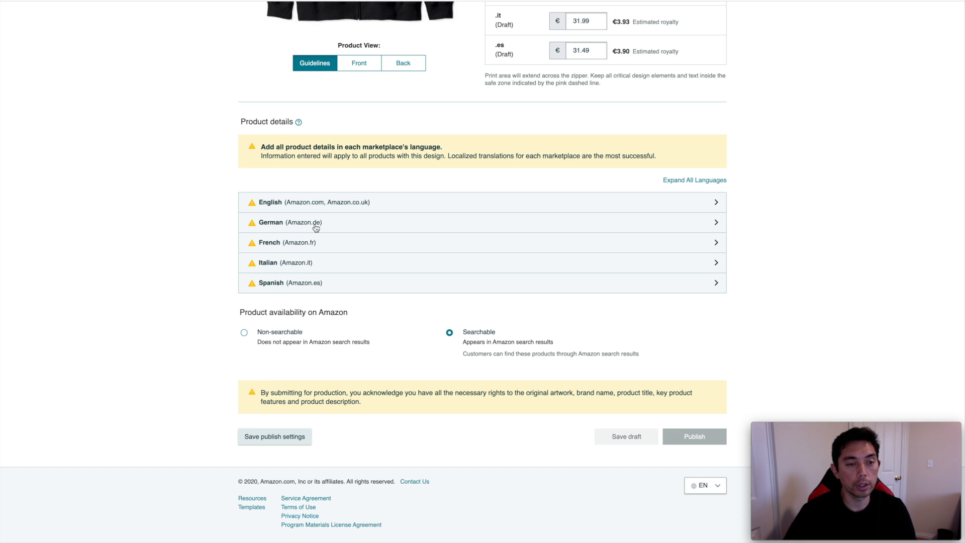
mouse_move(277, 229)
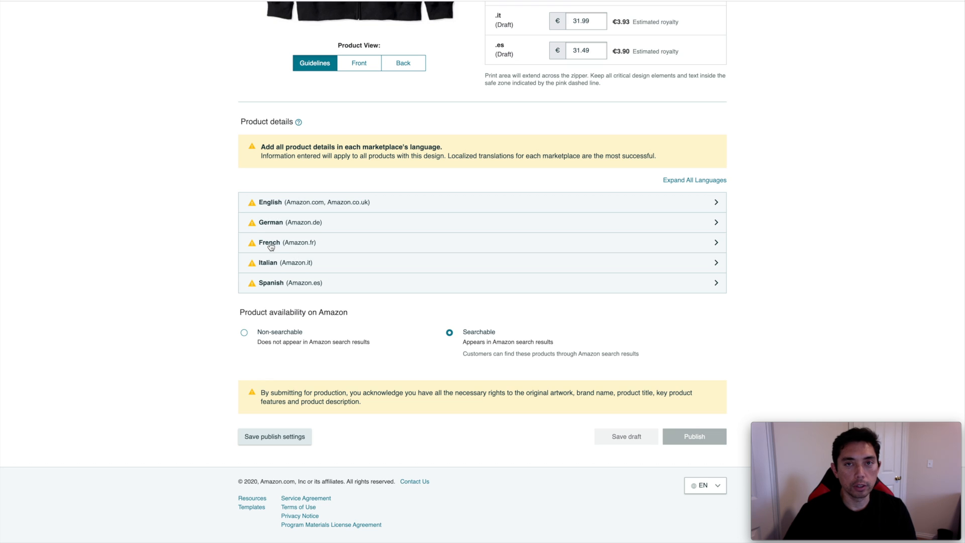
mouse_move(298, 267)
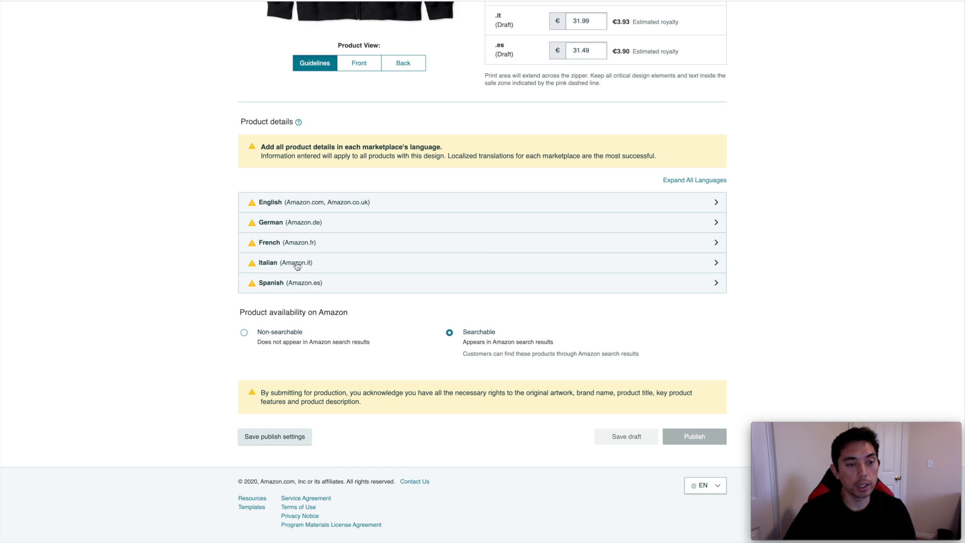
mouse_move(268, 288)
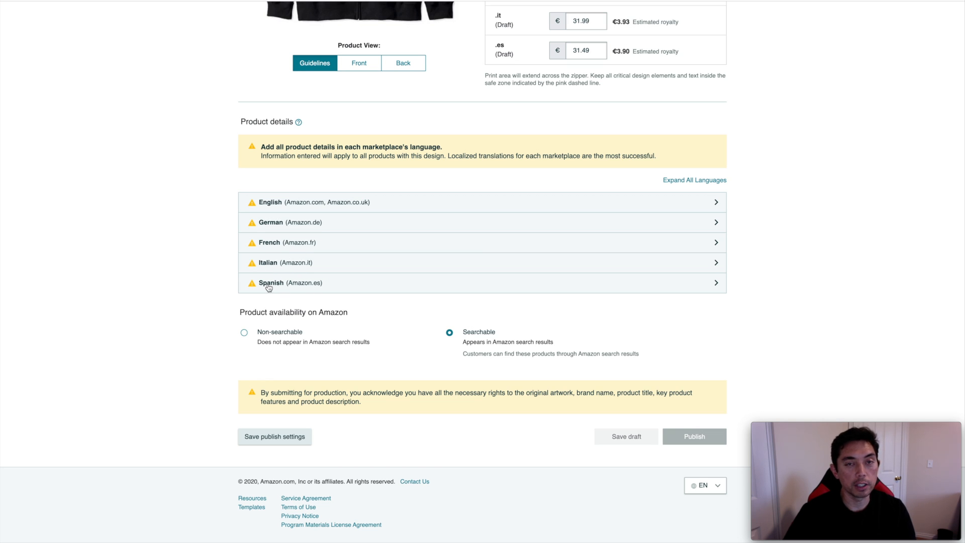
mouse_move(741, 227)
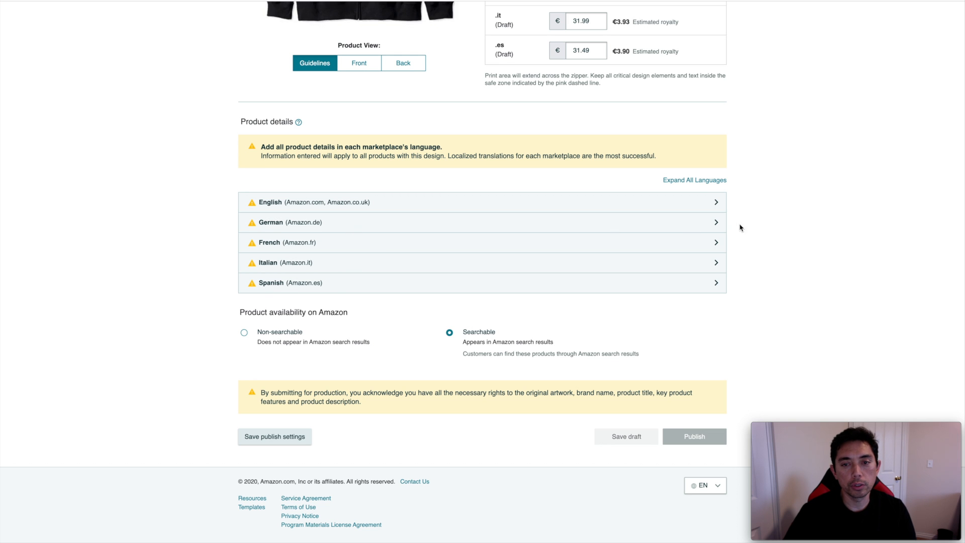
Expand all five language sections and scroll down to the Searchable availability setting
click(694, 179)
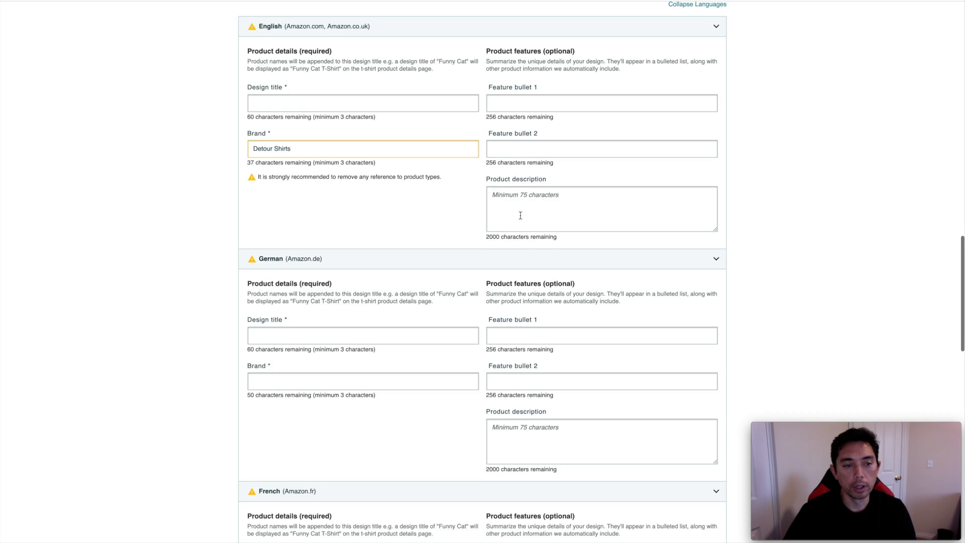
scroll(down, 3)
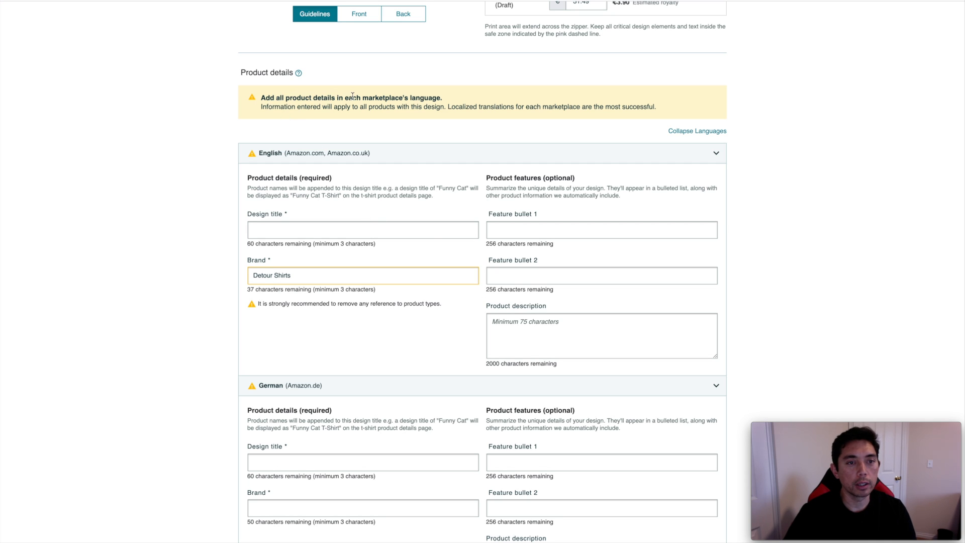
mouse_move(464, 101)
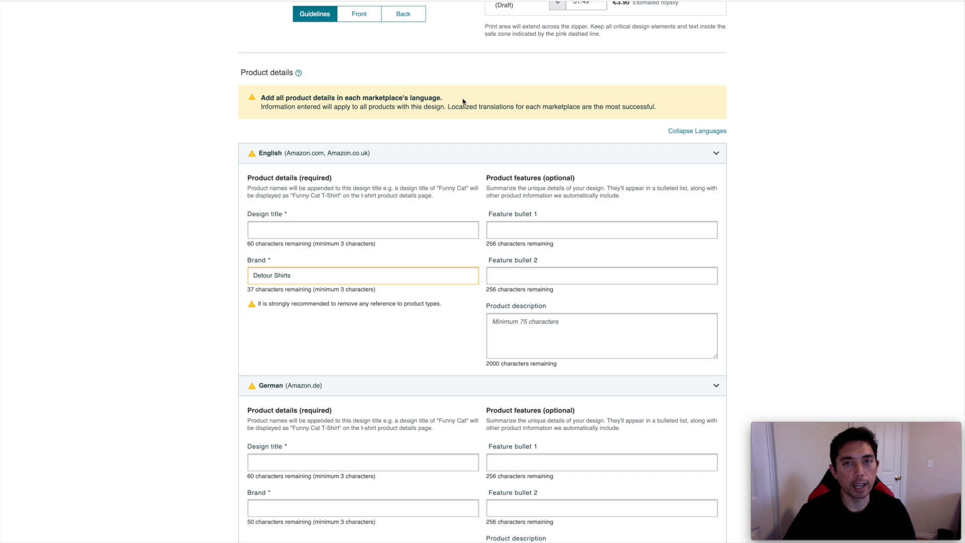
scroll(down, 3)
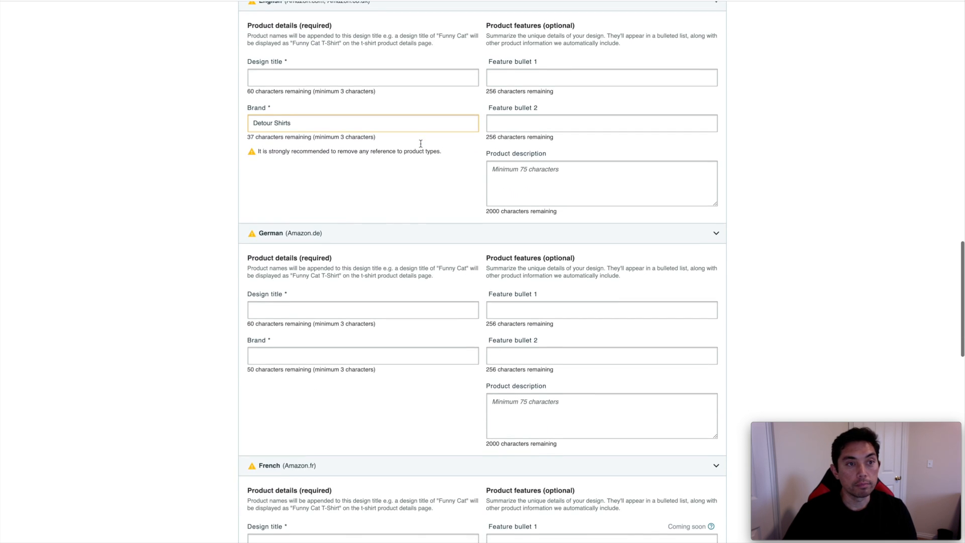
scroll(down, 3)
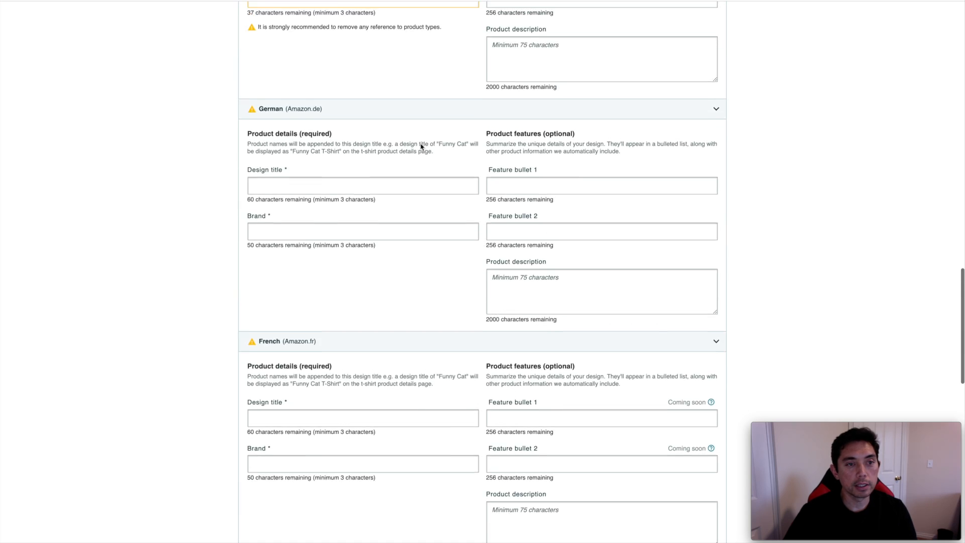
scroll(down, 3)
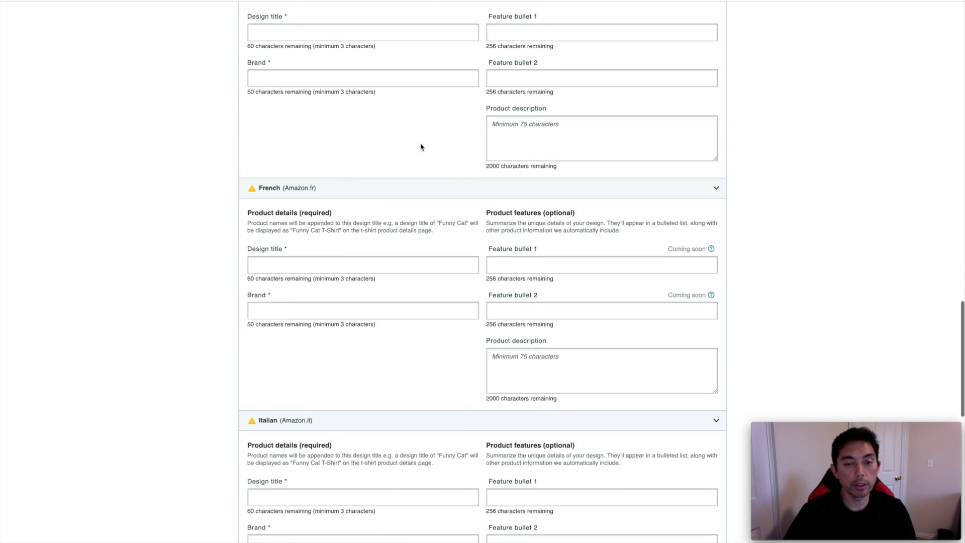
scroll(down, 3)
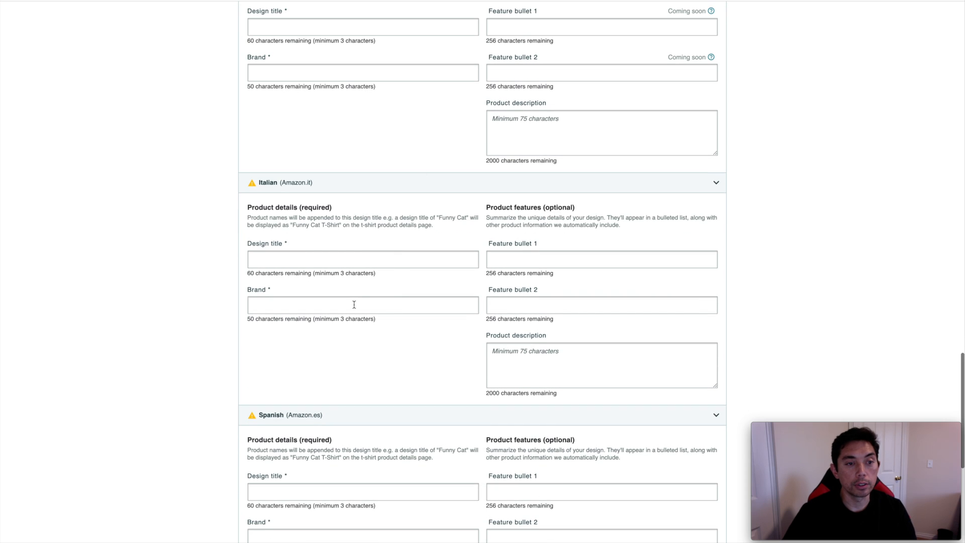
scroll(down, 3)
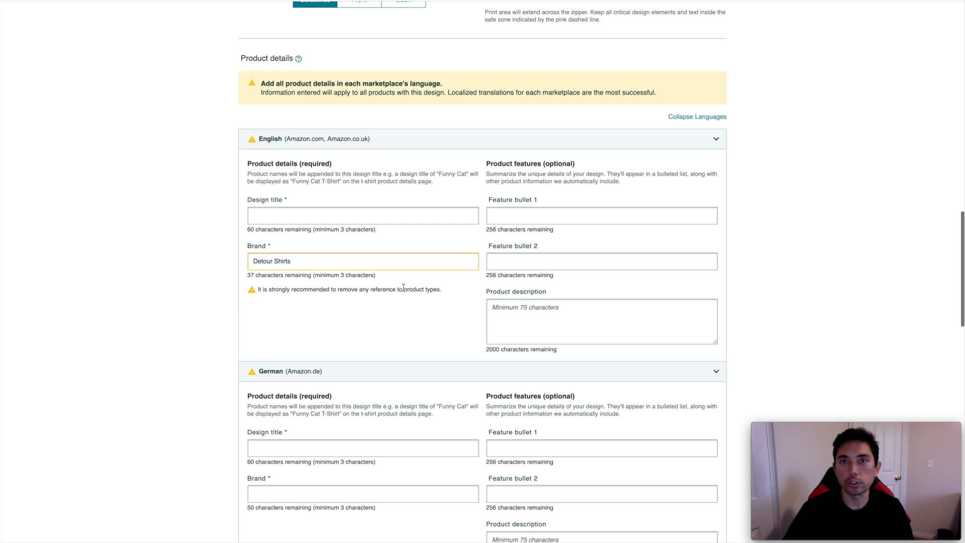
scroll(down, 3)
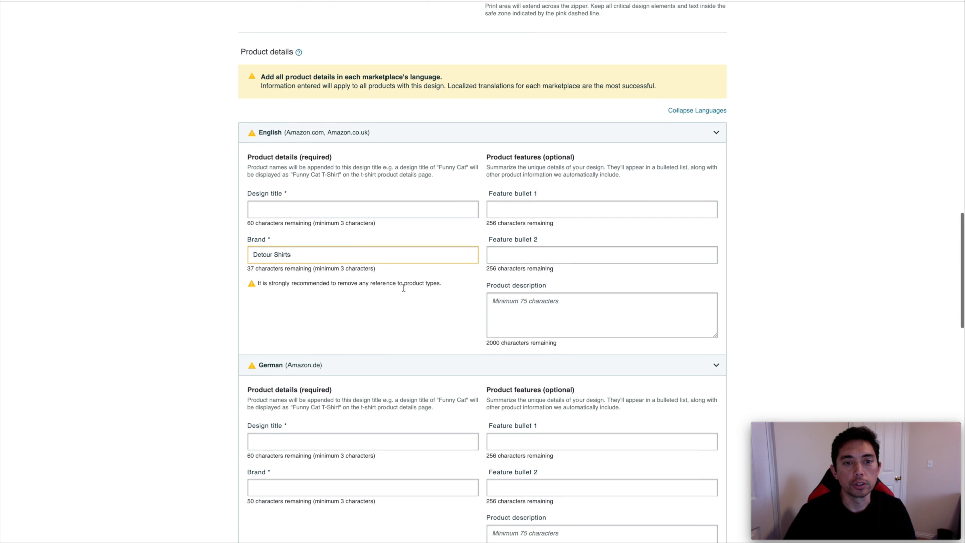
scroll(down, 3)
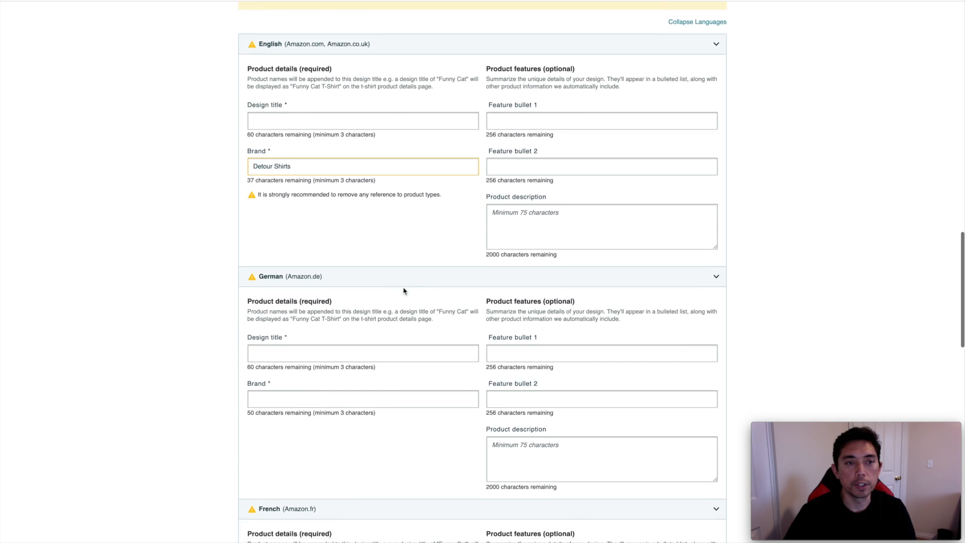
scroll(down, 3)
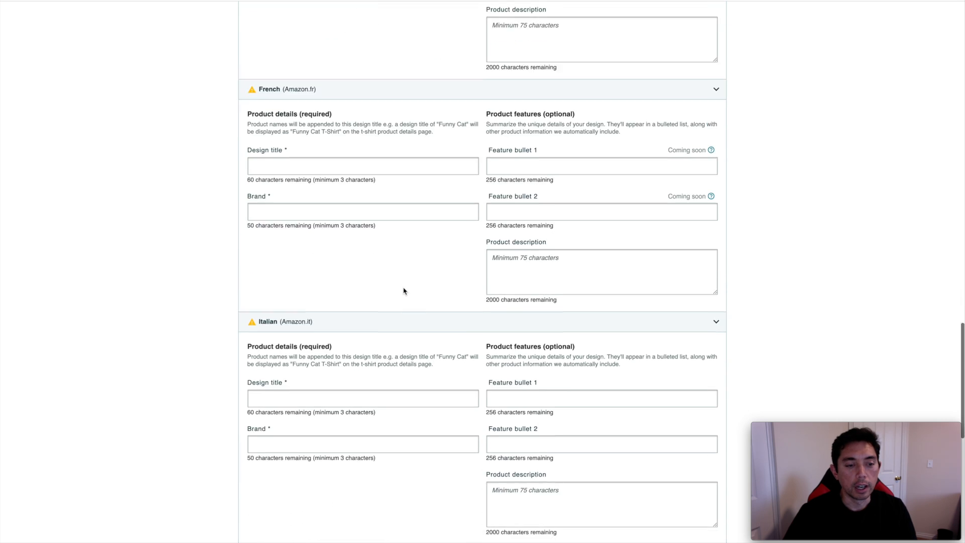
scroll(down, 3)
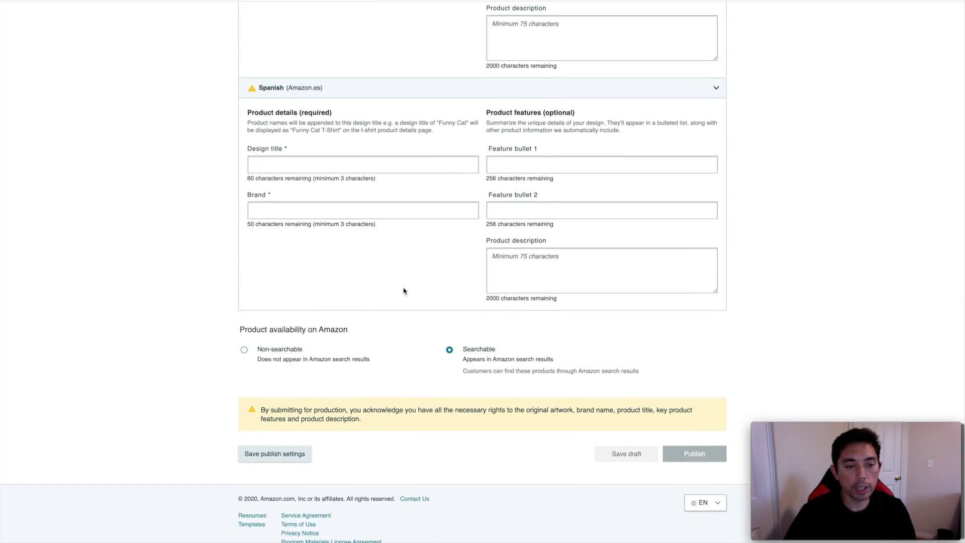
scroll(down, 3)
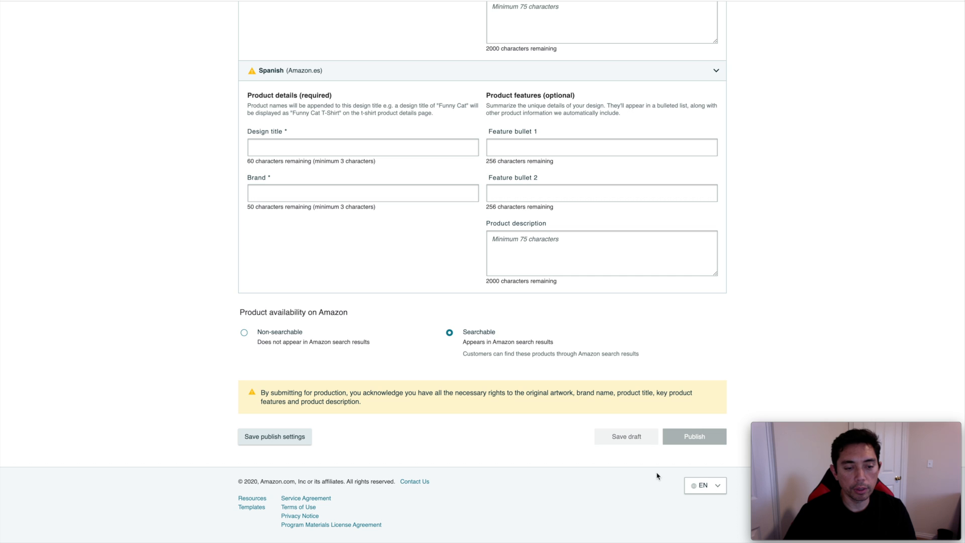
Return to the Create products grid of product types and scroll down the page
click(706, 485)
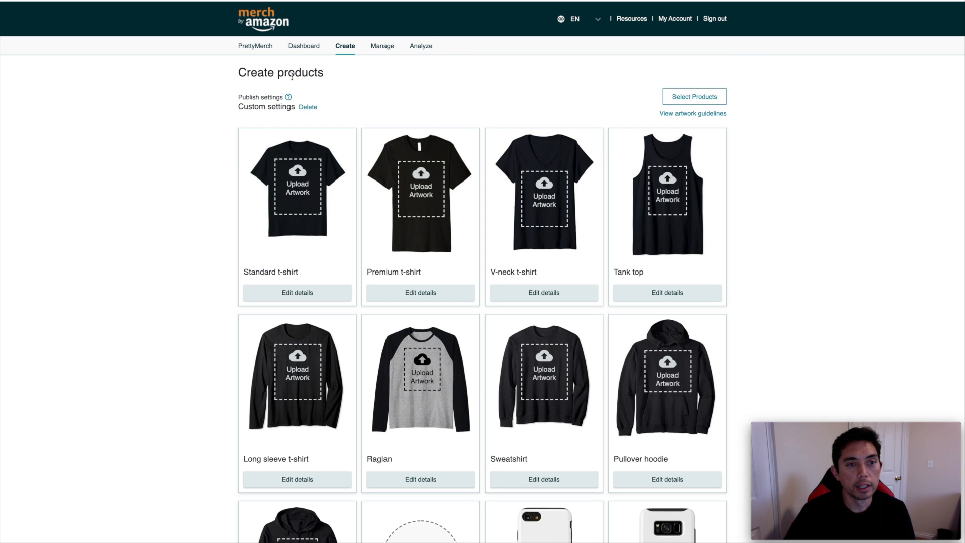
mouse_move(322, 75)
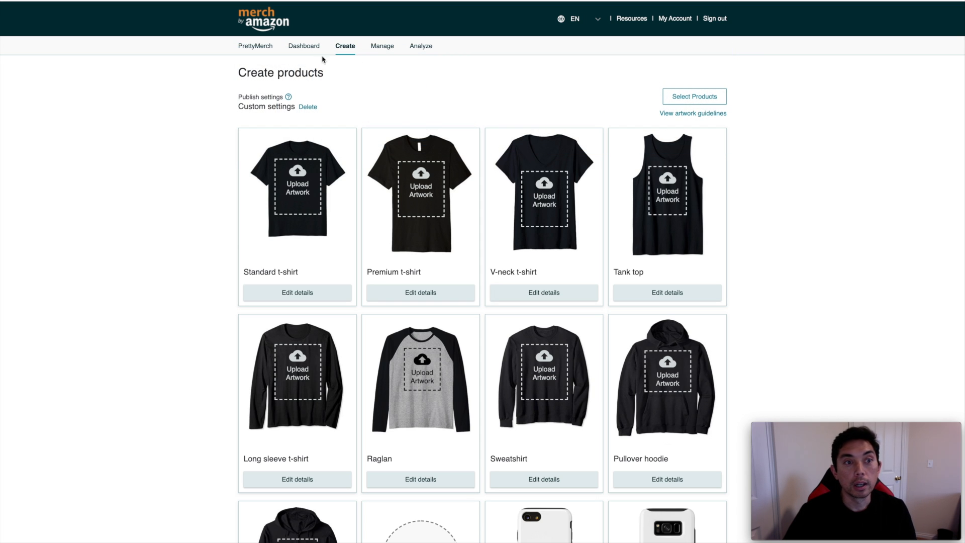
mouse_move(396, 88)
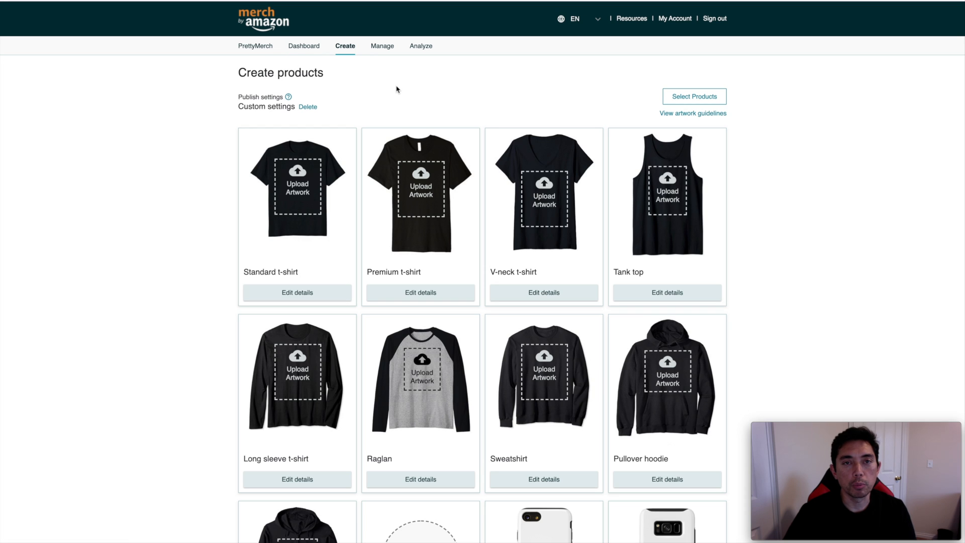
mouse_move(442, 82)
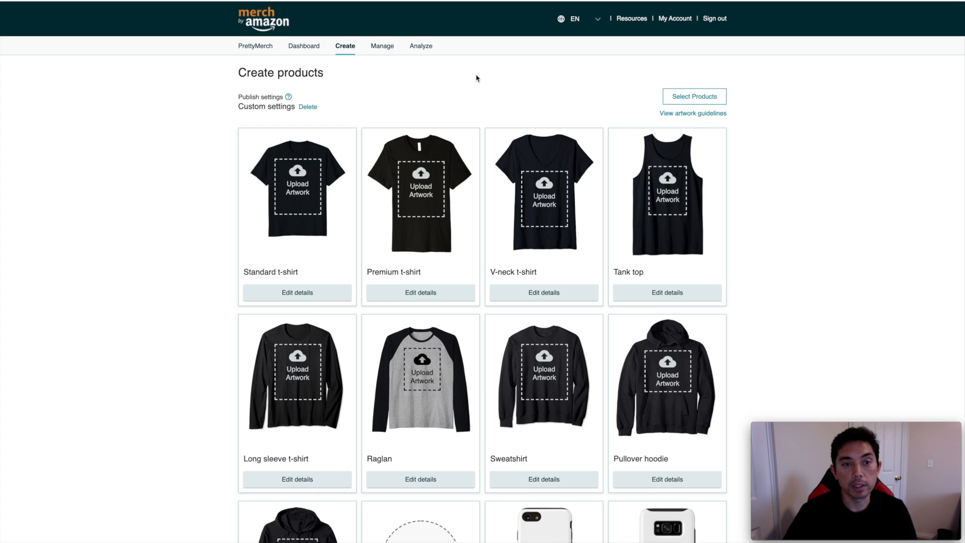
scroll(down, 3)
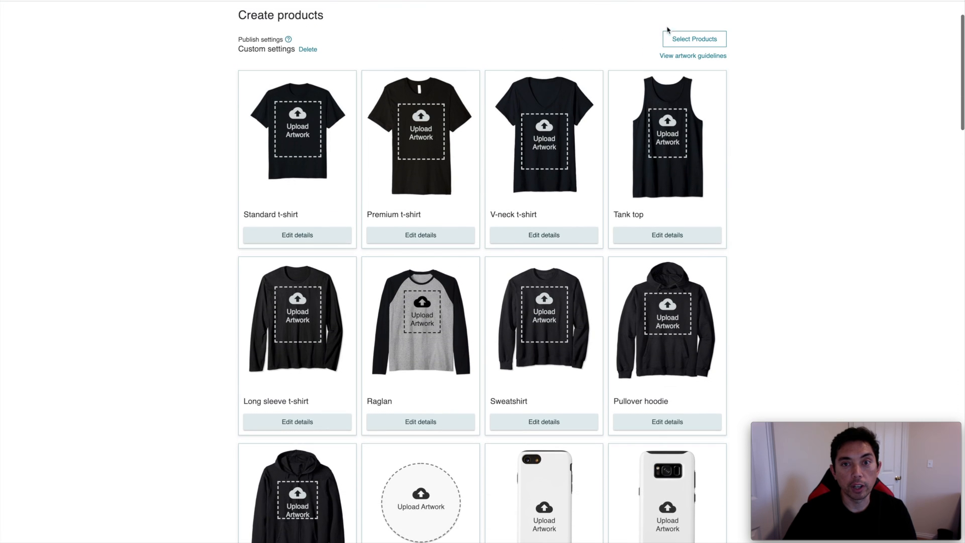
Open Select Products to view every product checked for marketplaces .com through .es
click(694, 38)
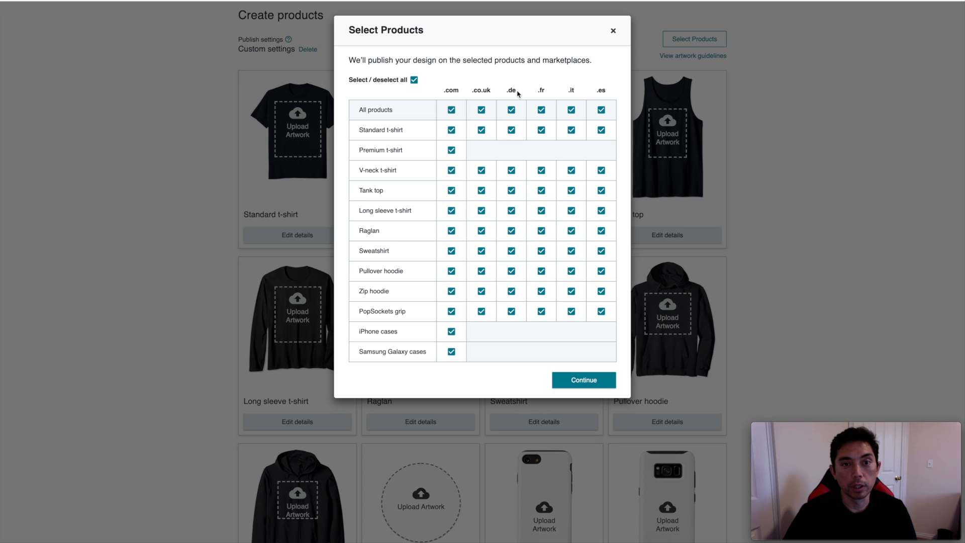
mouse_move(573, 99)
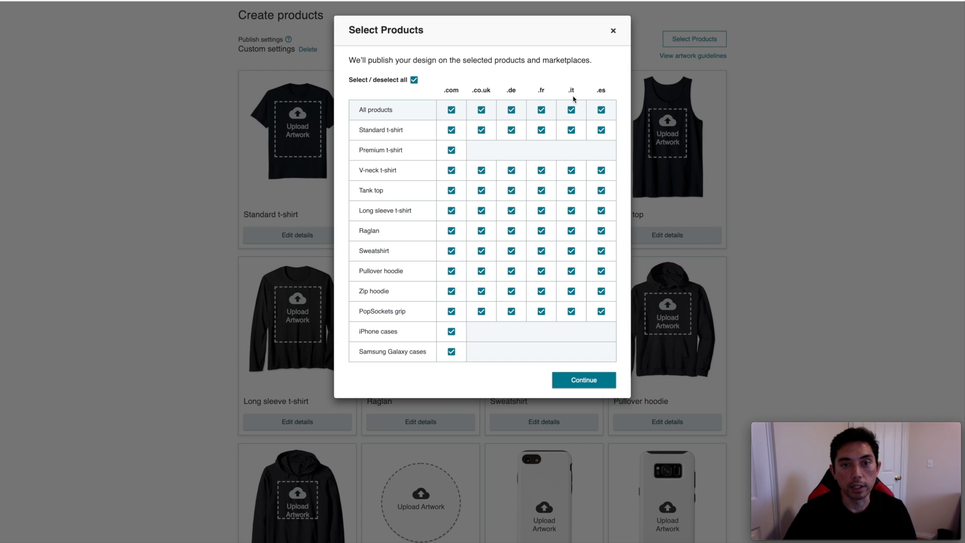
mouse_move(616, 88)
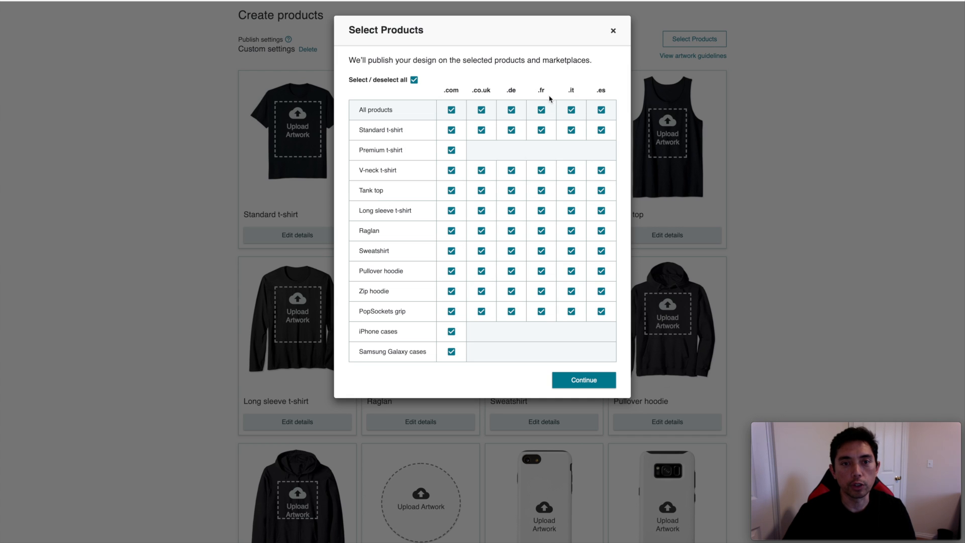
mouse_move(613, 31)
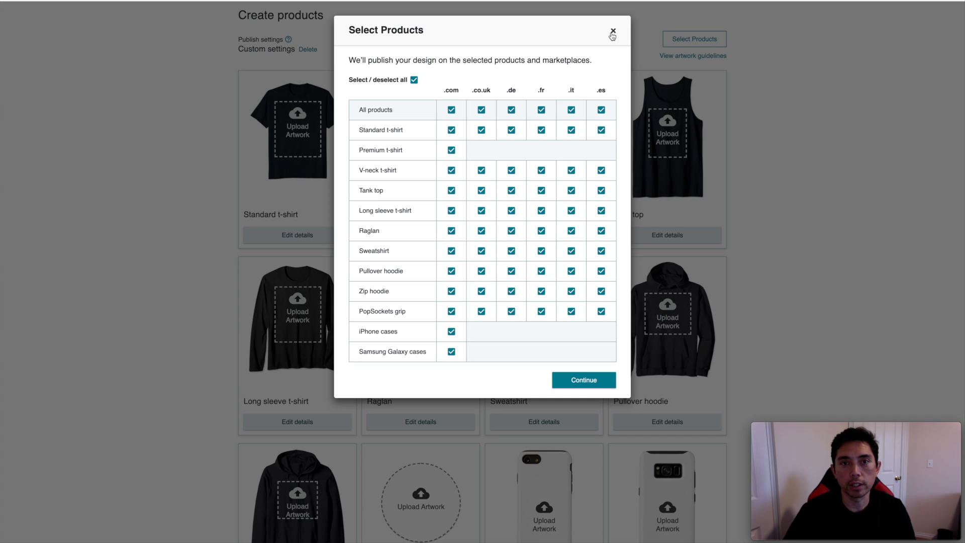
mouse_move(616, 39)
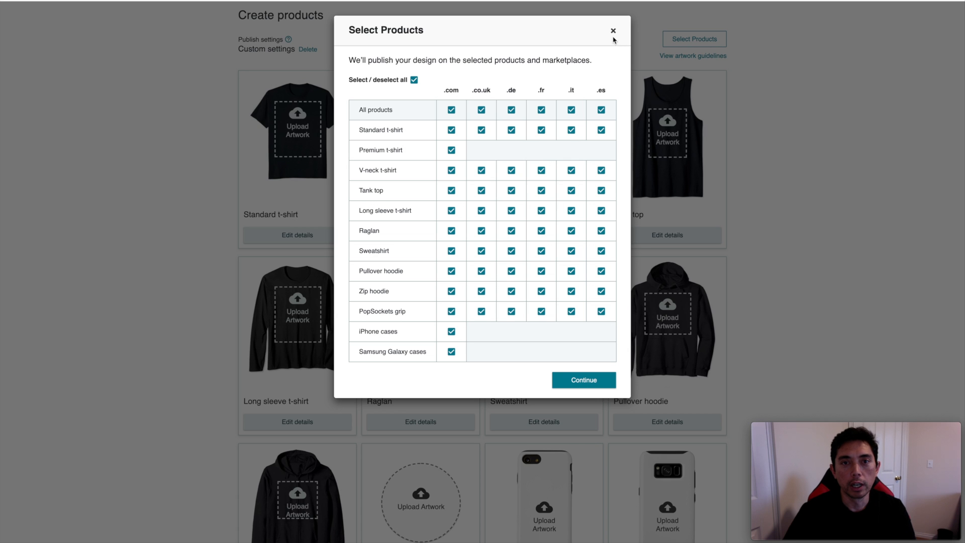
Dismiss the Select Products marketplace grid and scroll the Create products page
click(584, 380)
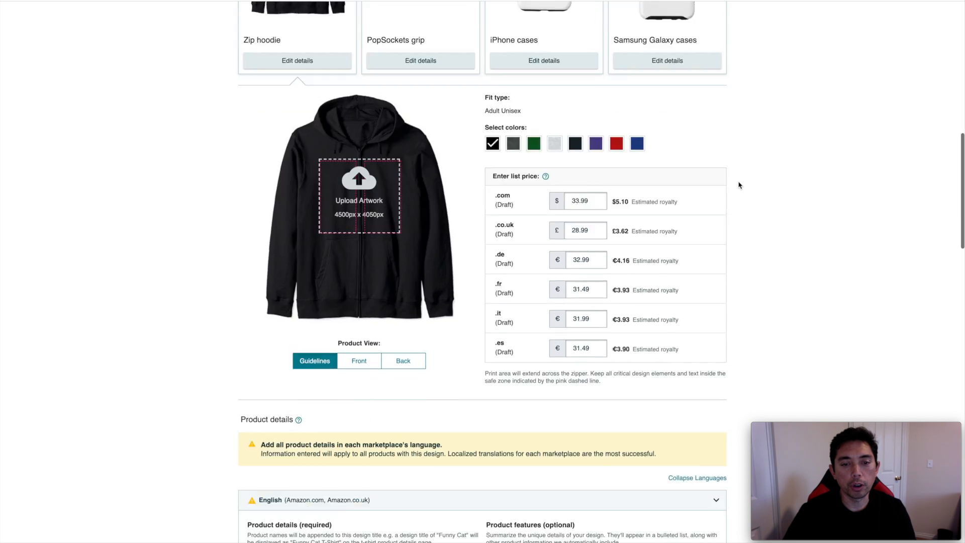
scroll(down, 3)
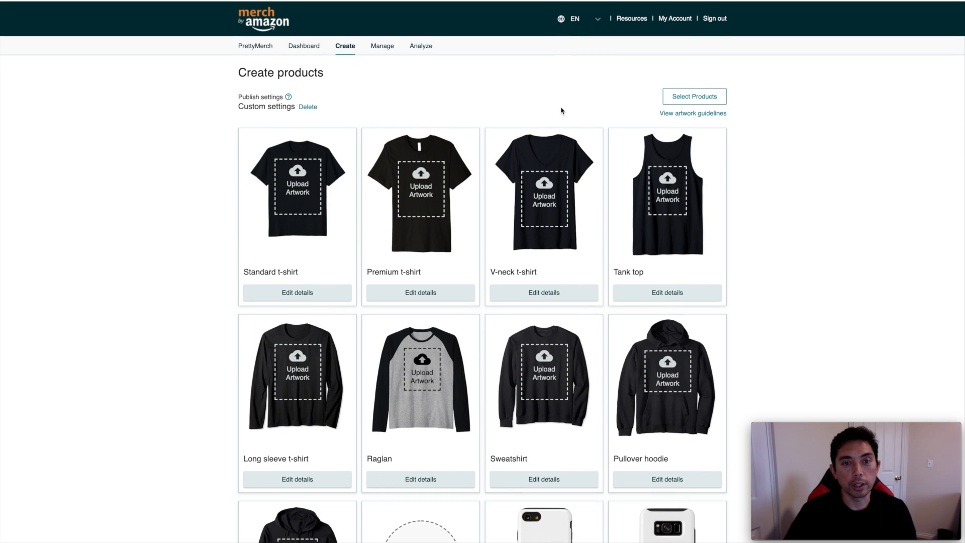
mouse_move(568, 105)
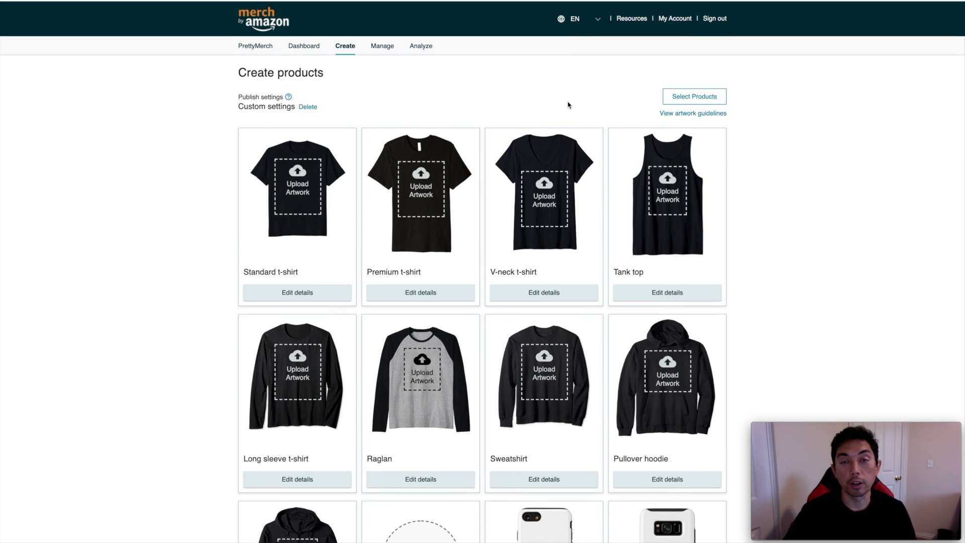